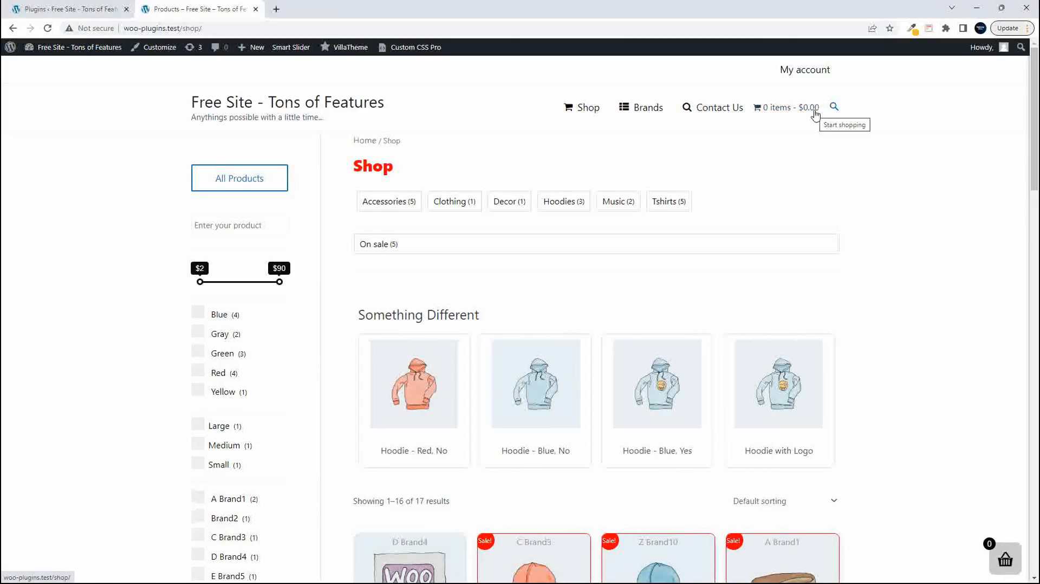
Step: Add Album and Hoodie with Logo to the cart for $60.00, closing the side panel each time
scroll(down, 3)
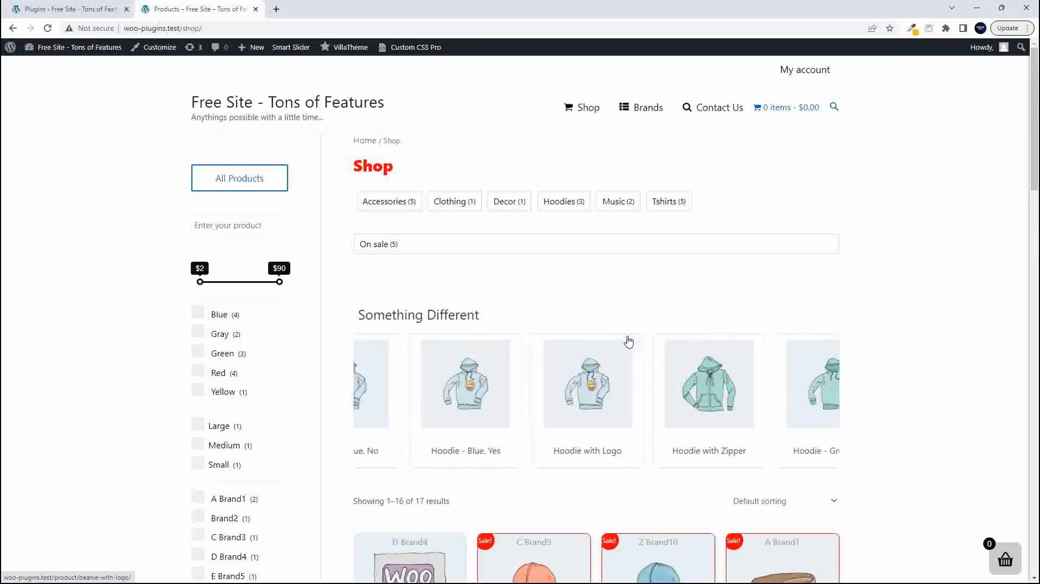
click(786, 108)
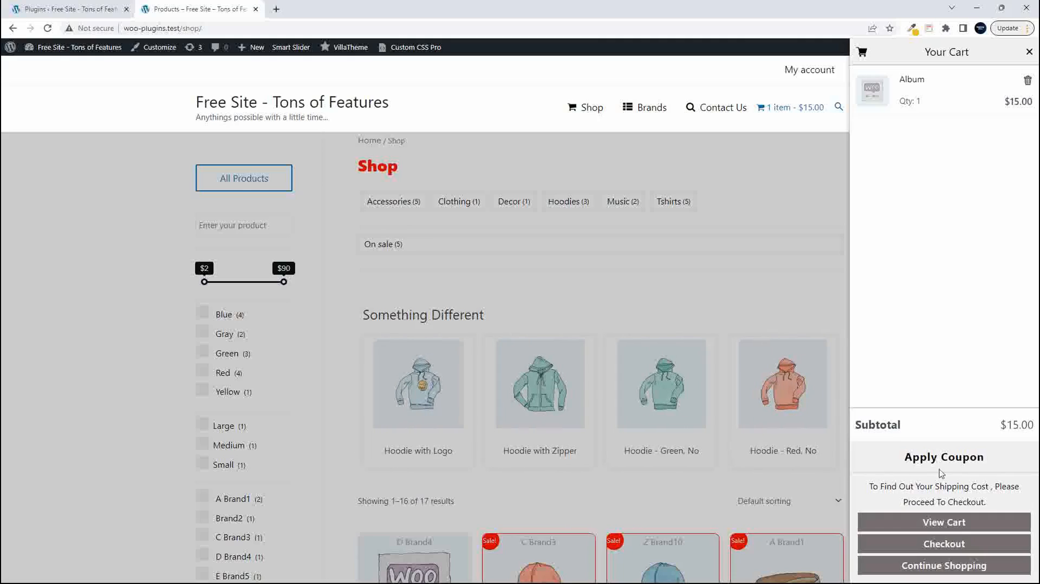
mouse_move(952, 143)
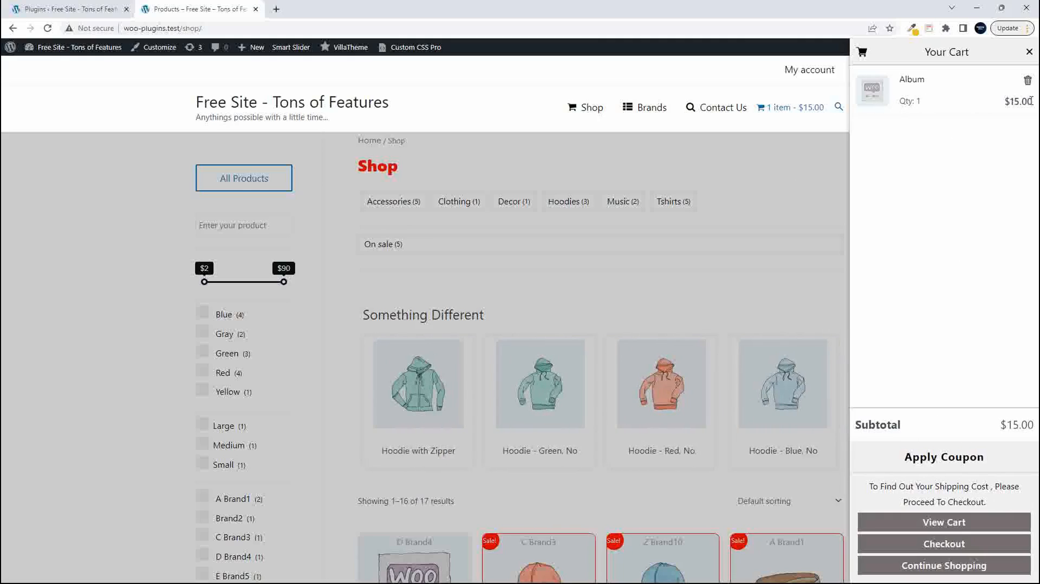
click(1028, 51)
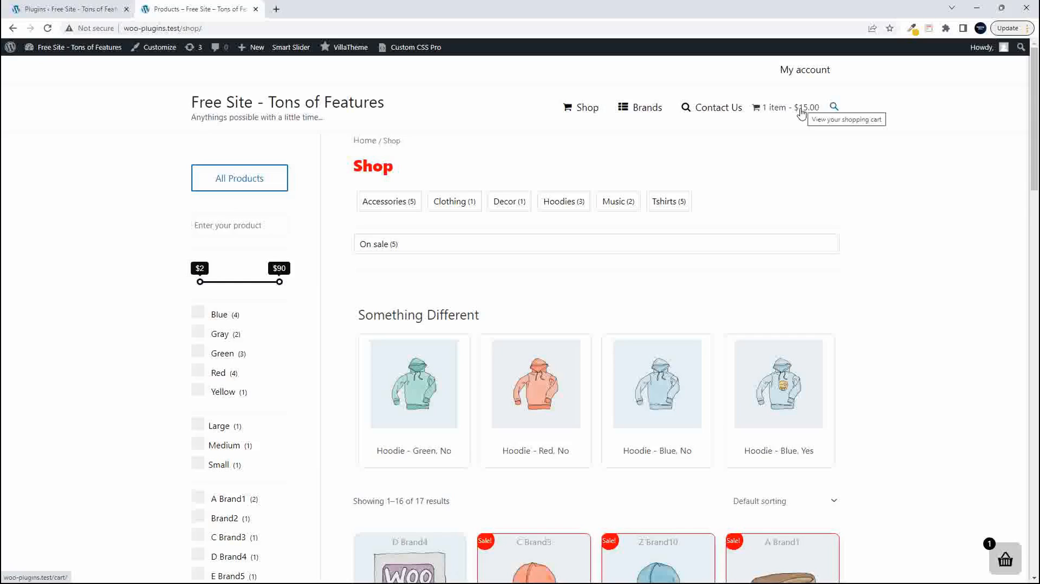
mouse_move(925, 521)
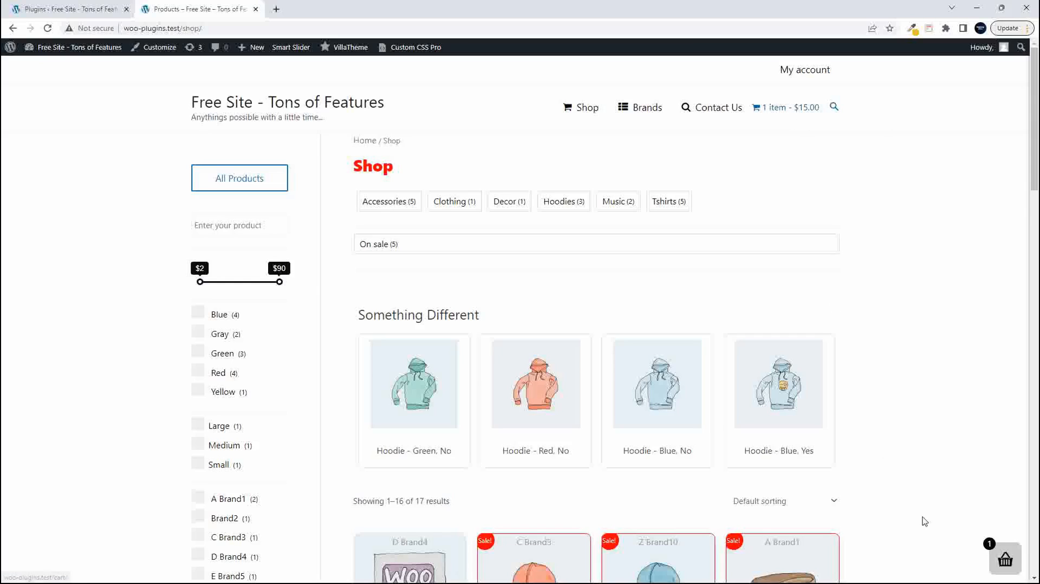
mouse_move(992, 549)
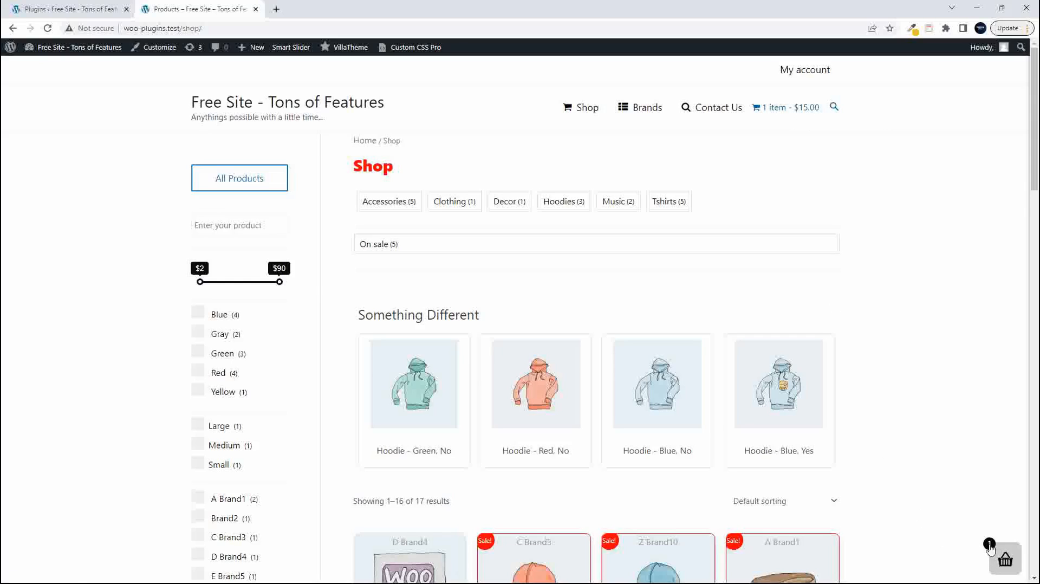
scroll(down, 3)
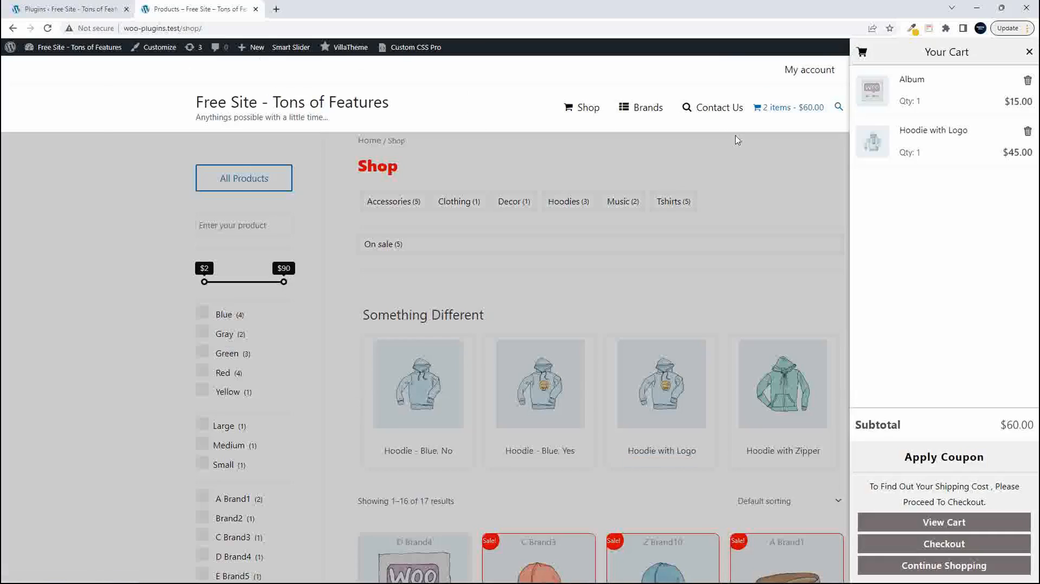
mouse_move(845, 124)
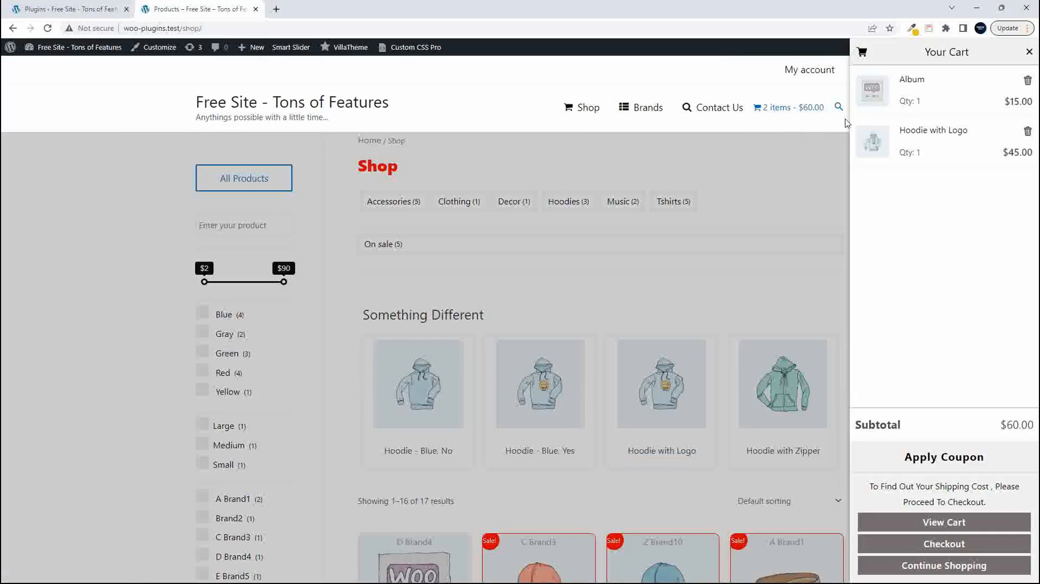
click(999, 52)
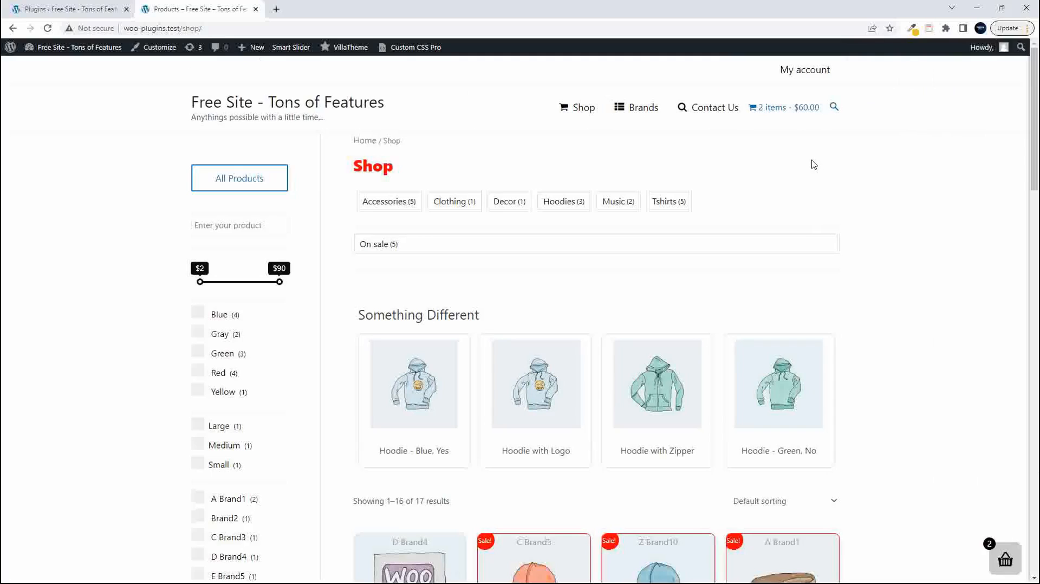
Step: Open the Cart page from the menu cart total and review both items
click(782, 108)
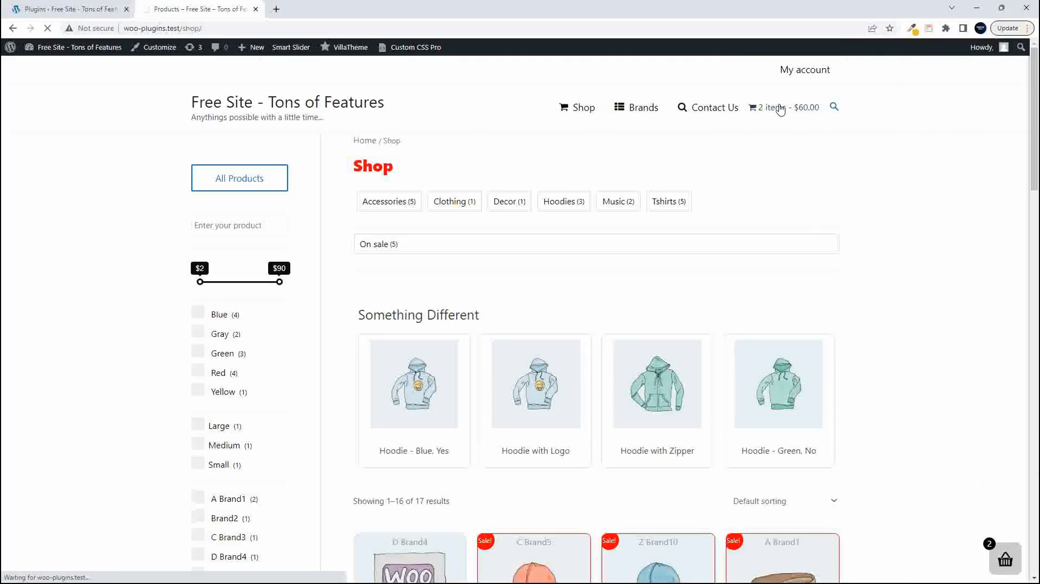
click(777, 107)
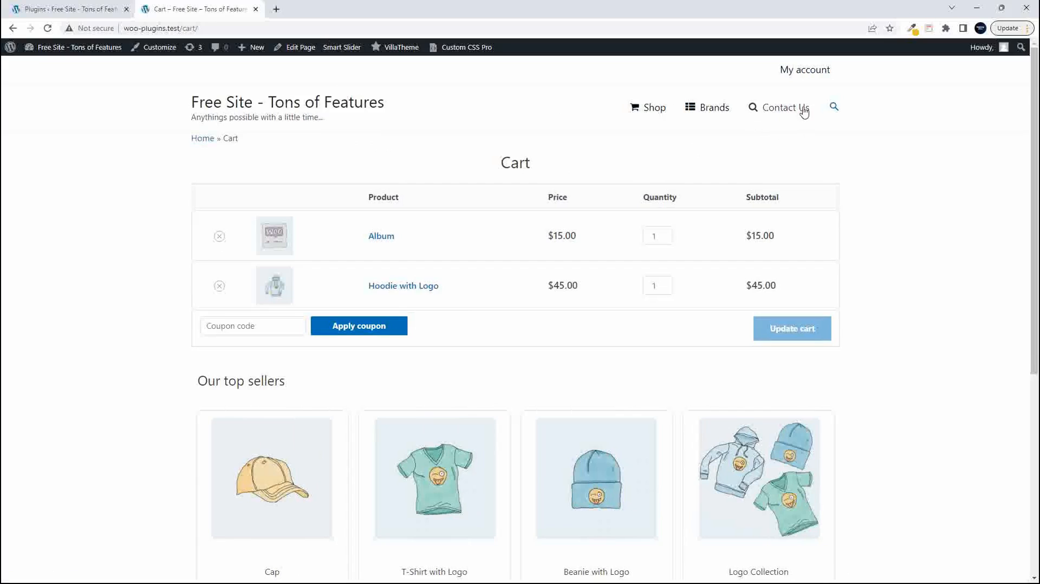
mouse_move(371, 352)
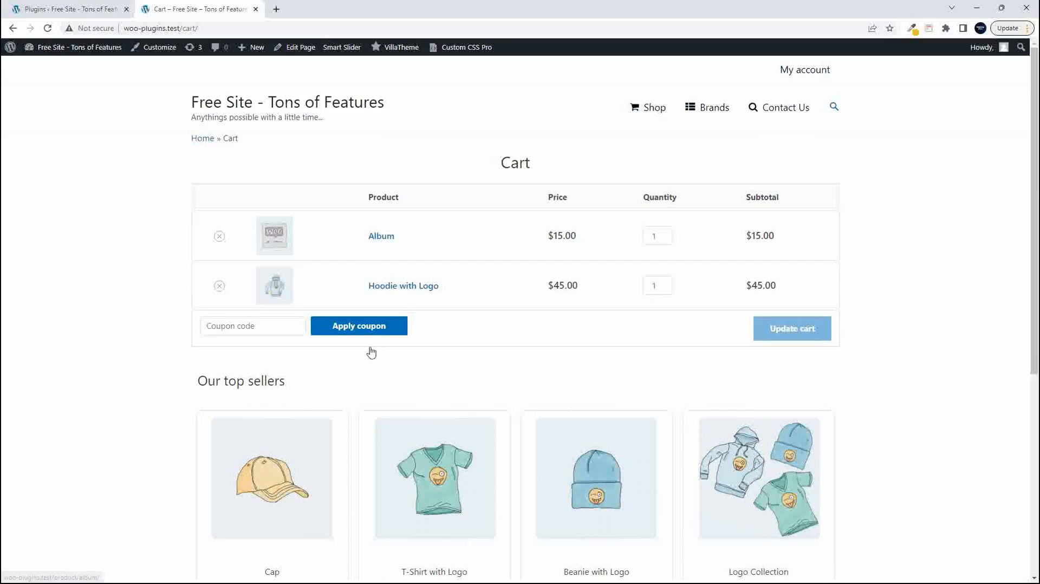
scroll(down, 3)
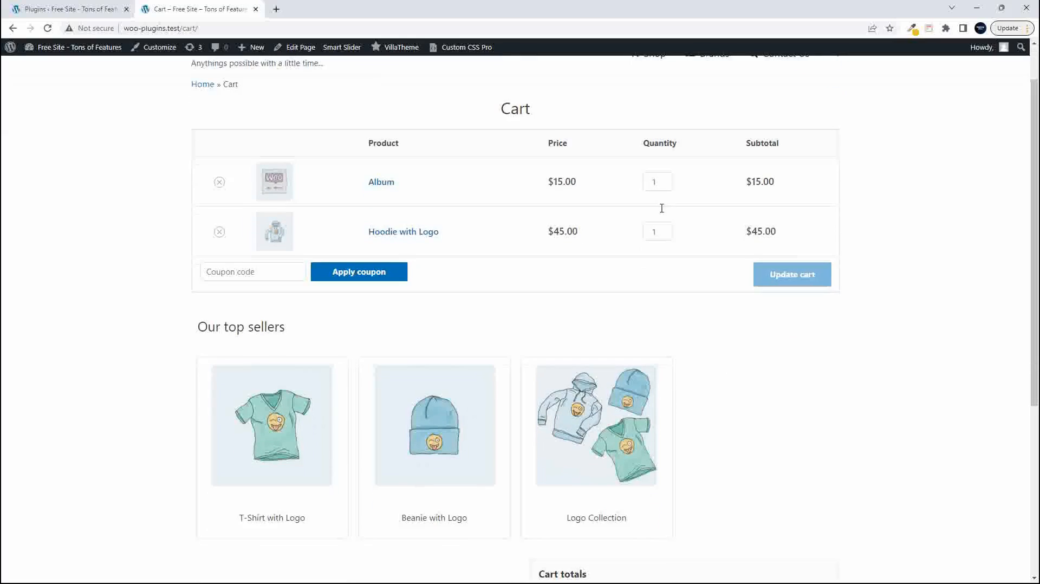
scroll(up, 3)
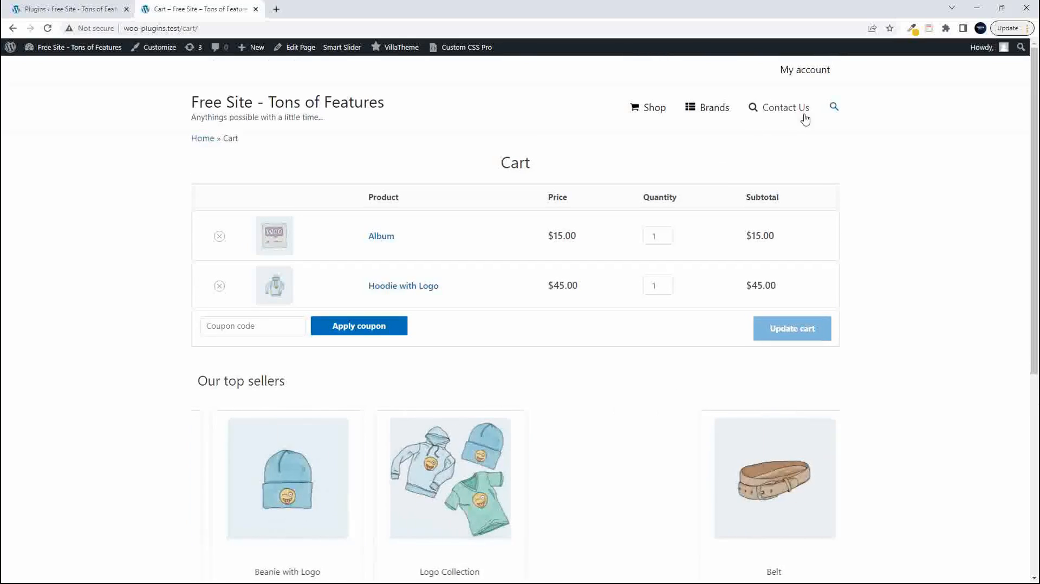
mouse_move(801, 360)
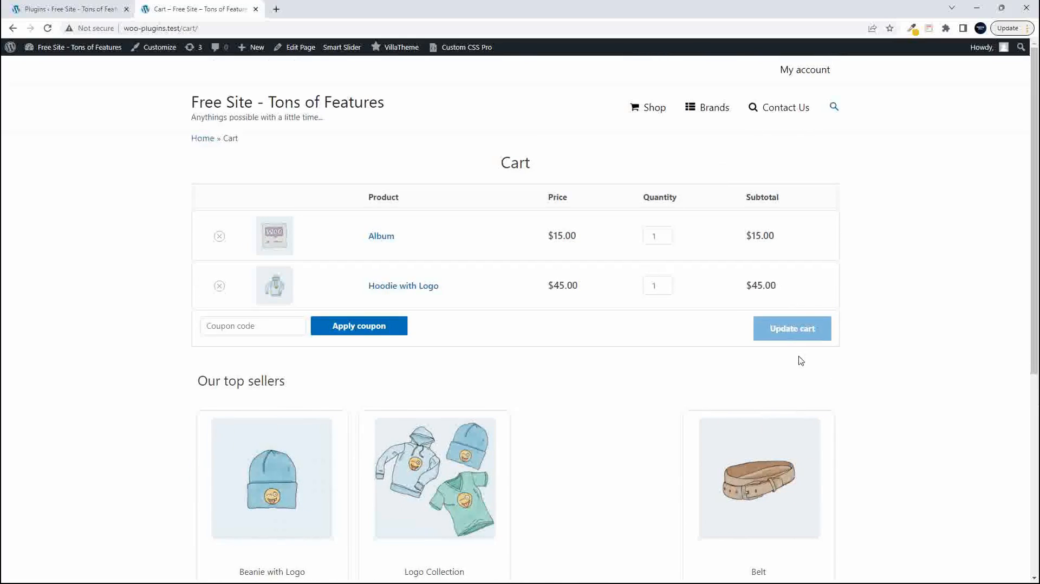
scroll(down, 3)
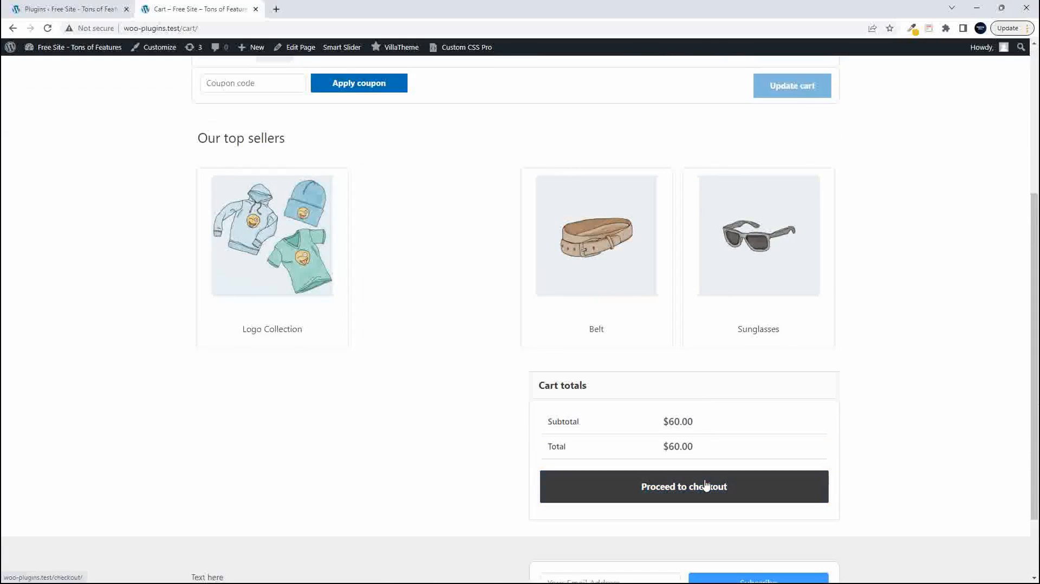
Step: Proceed to checkout and look over the $60.00 order page
click(684, 486)
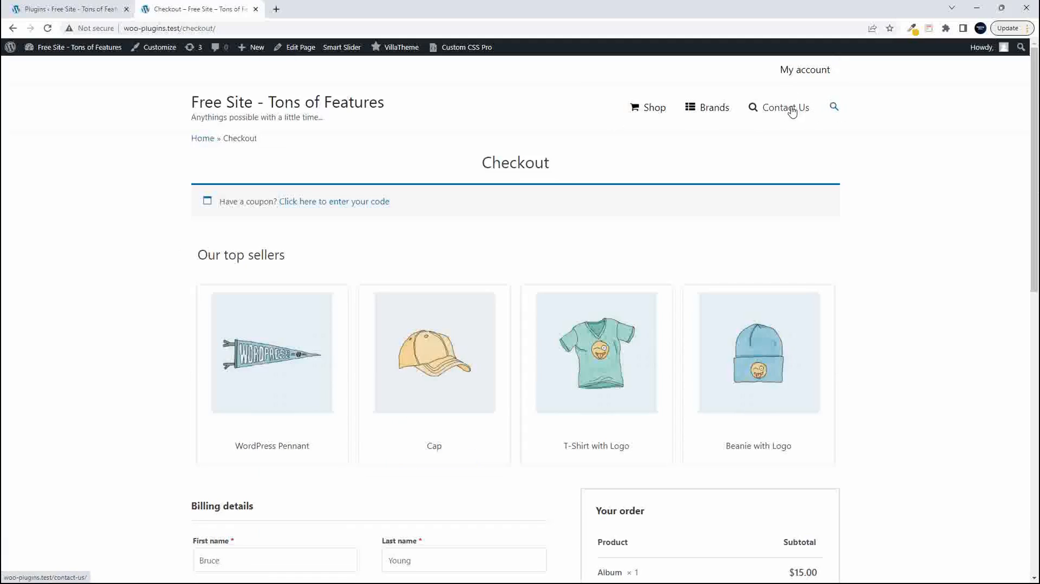
scroll(down, 3)
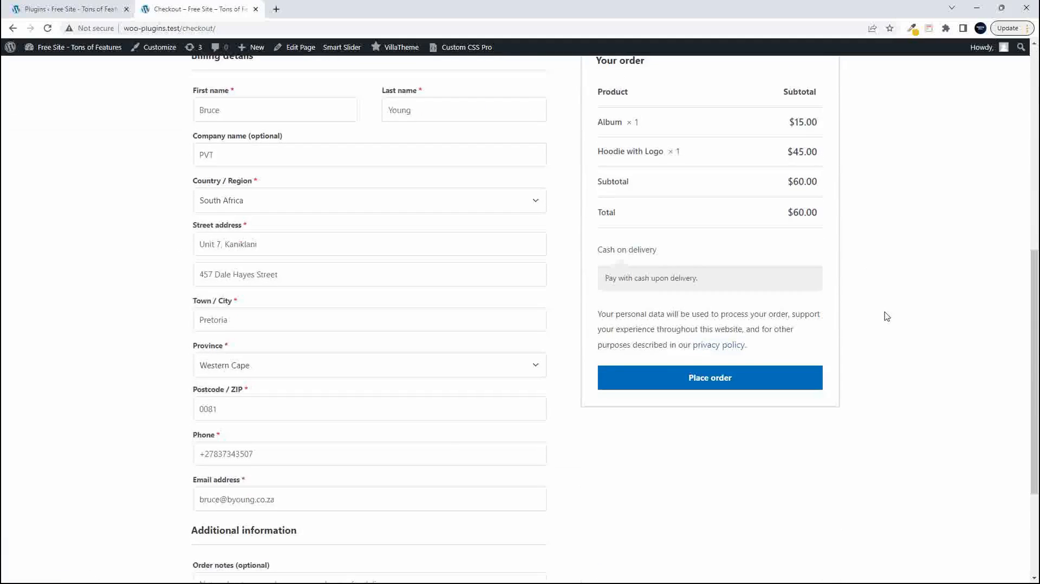
scroll(up, 3)
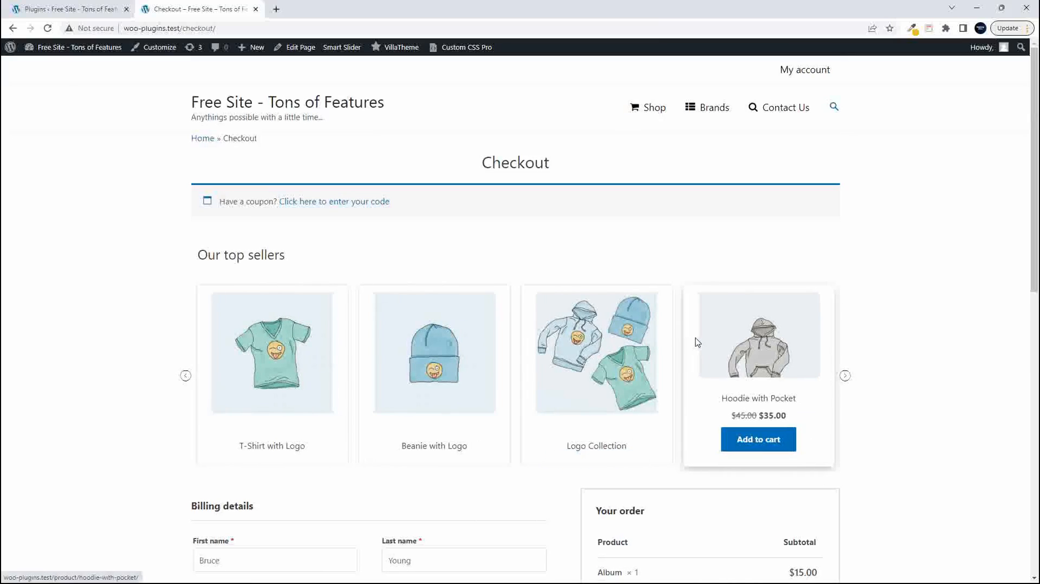
mouse_move(797, 244)
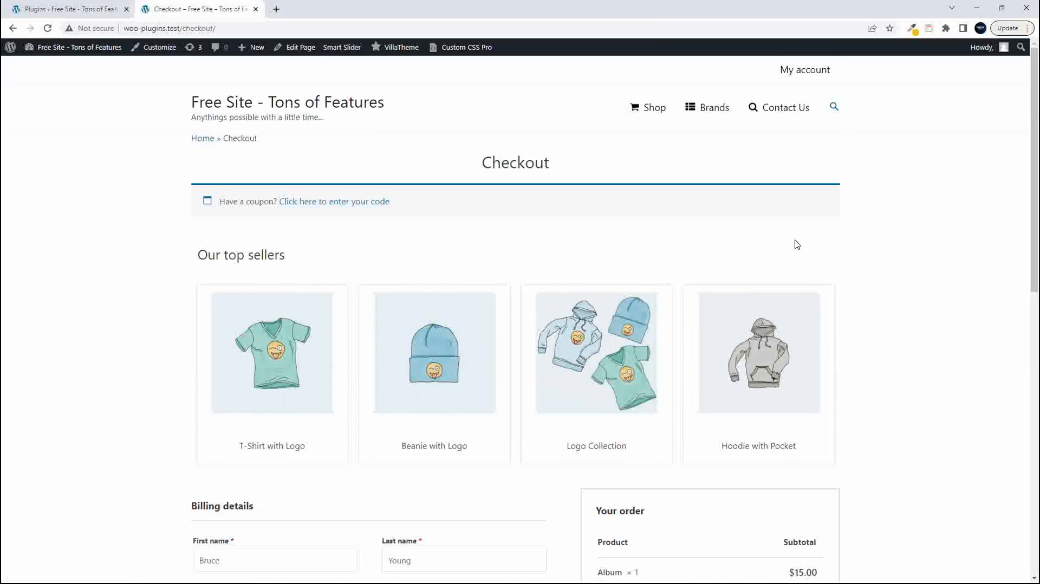
Step: View details for WP Menu Cart on the Plugins page and read its feature list
click(65, 9)
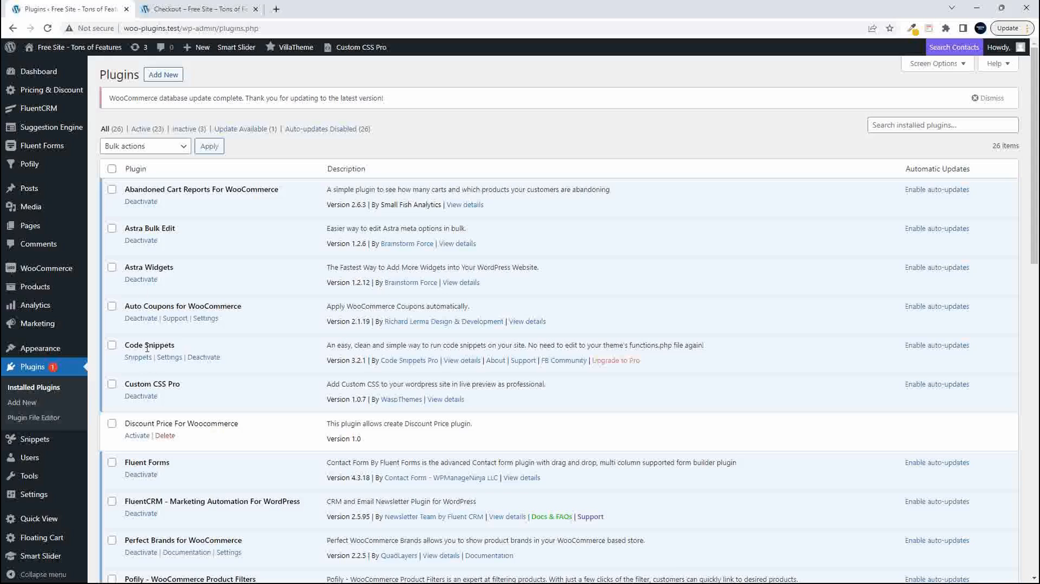
scroll(down, 3)
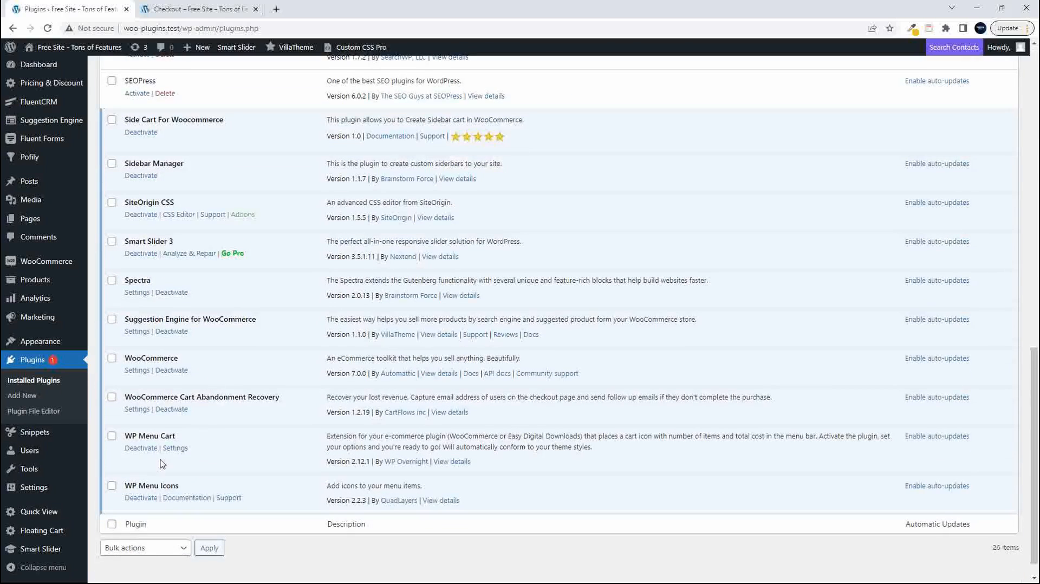
mouse_move(178, 458)
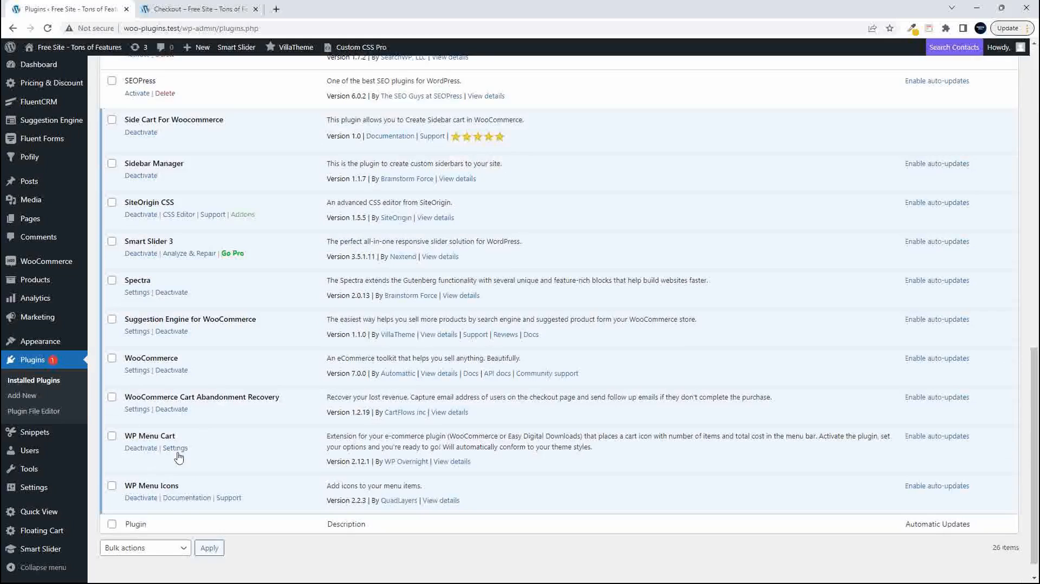
mouse_move(452, 462)
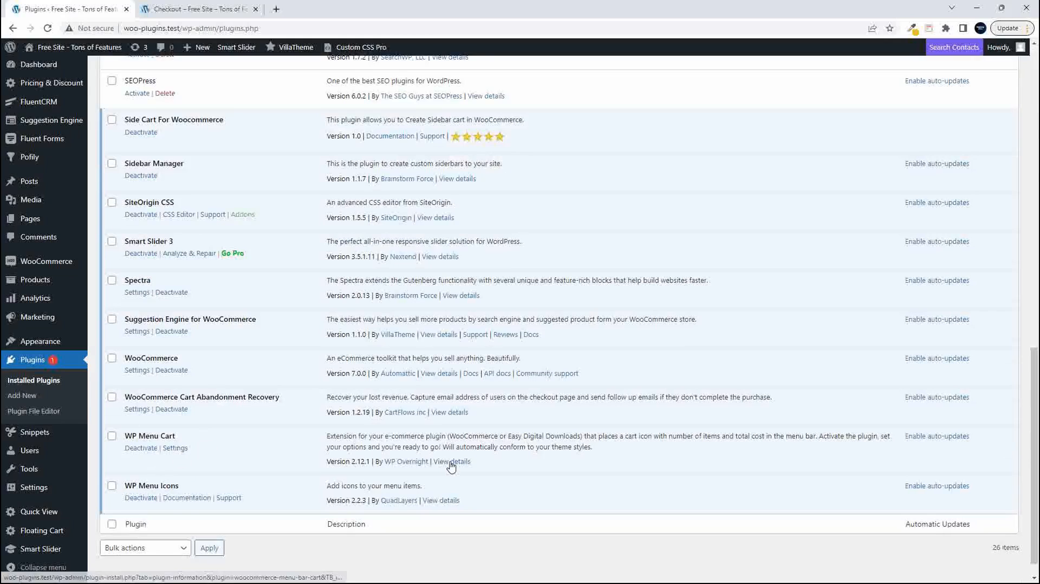
right_click(451, 462)
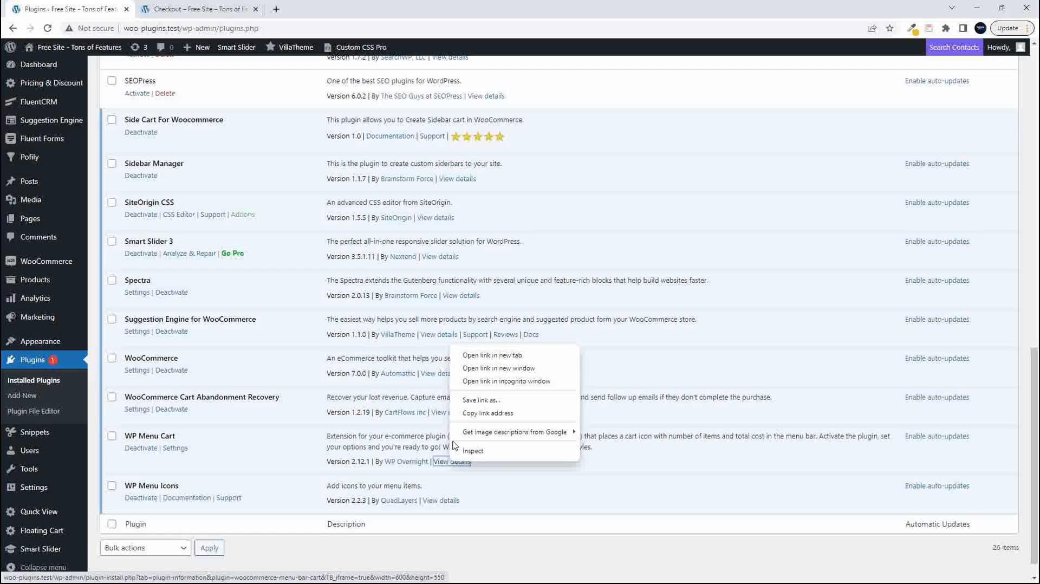
click(451, 461)
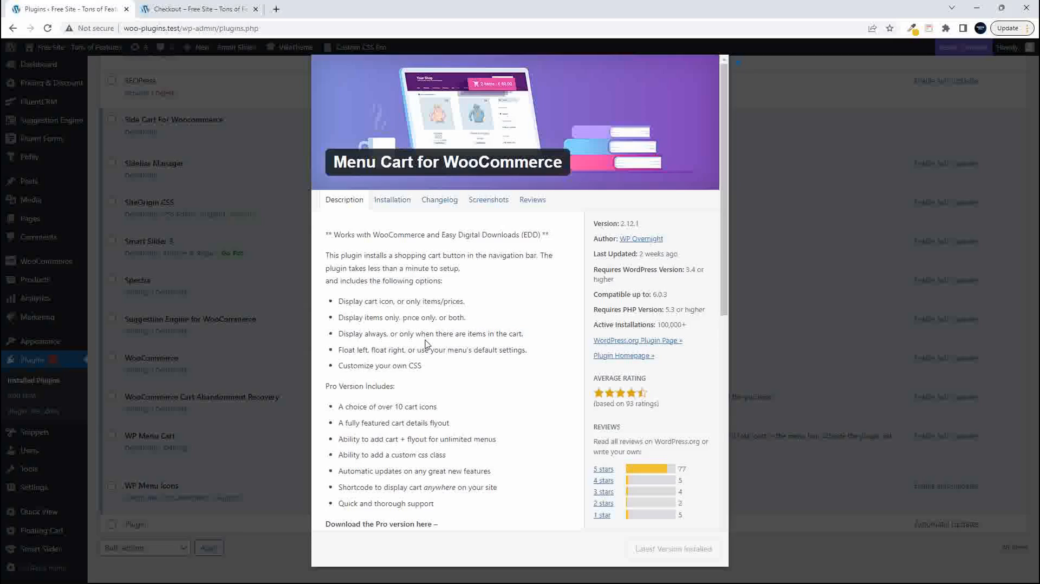
mouse_move(347, 304)
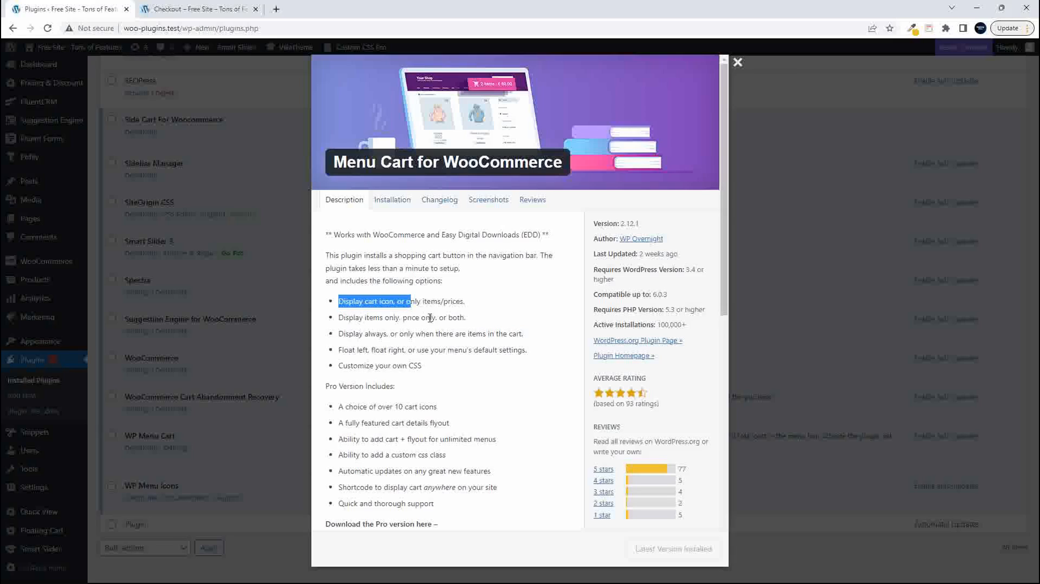
mouse_move(391, 334)
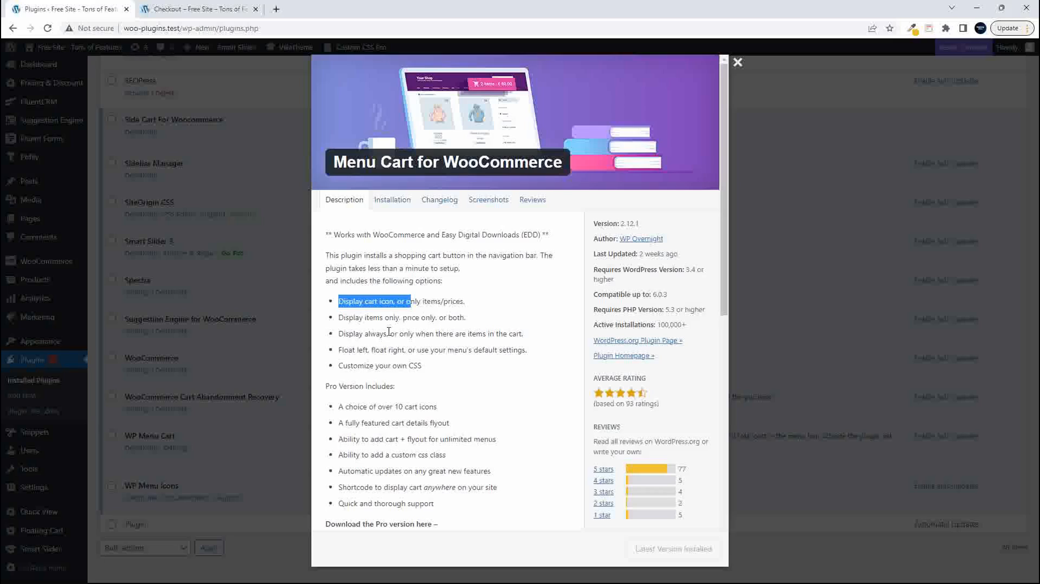
mouse_move(381, 350)
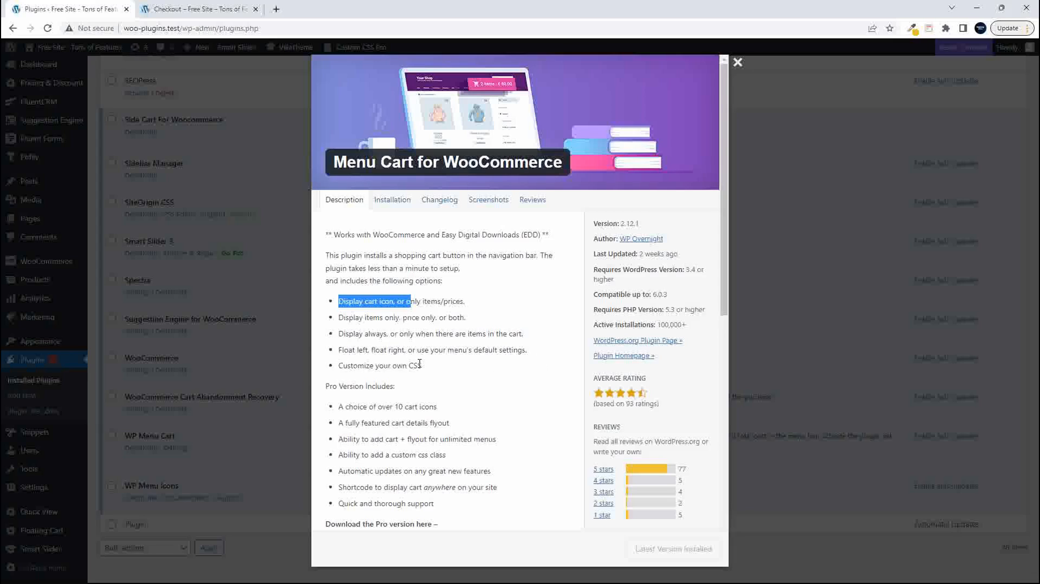
scroll(down, 3)
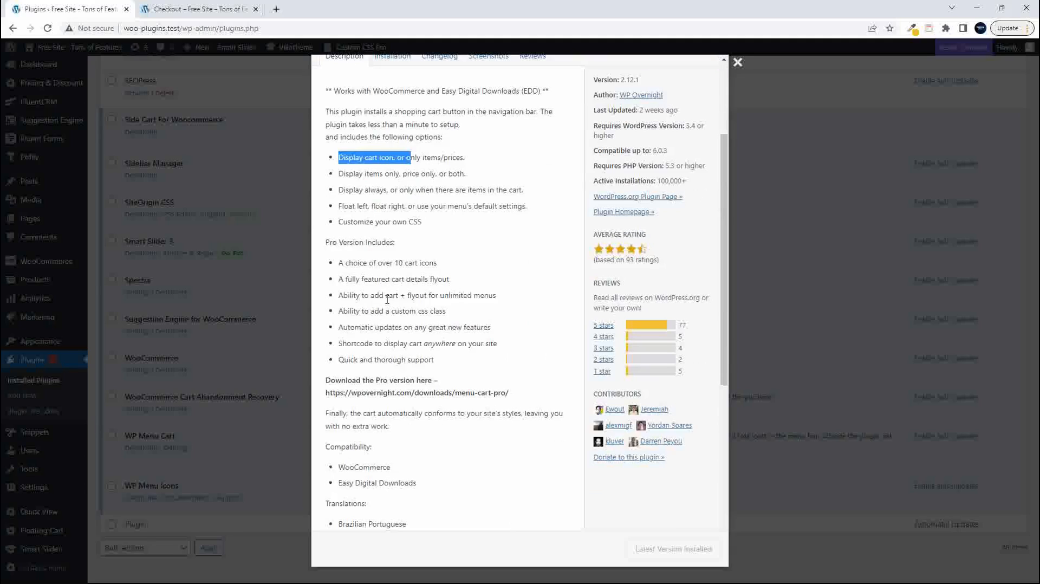
mouse_move(366, 290)
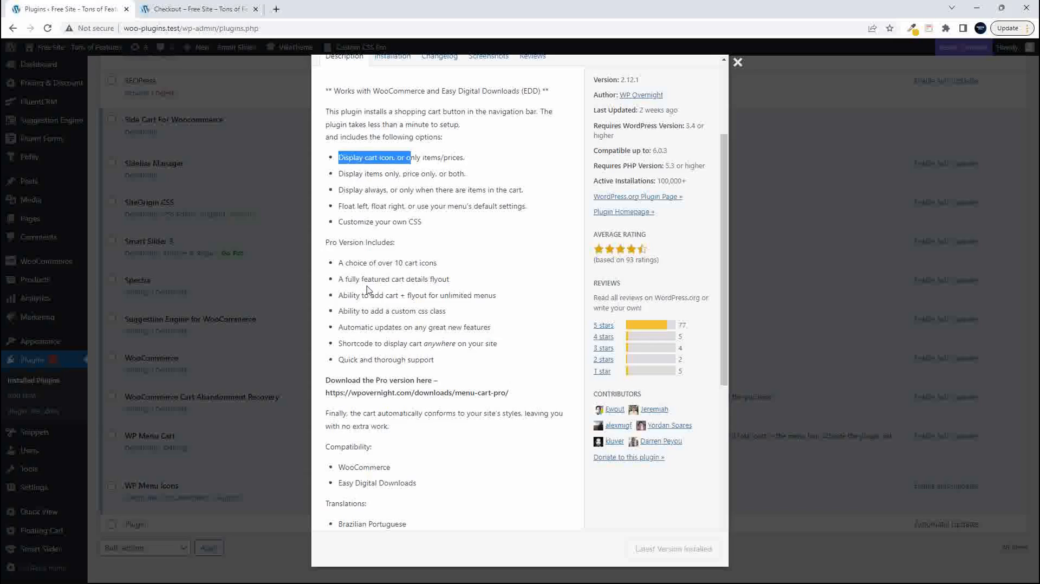
mouse_move(372, 295)
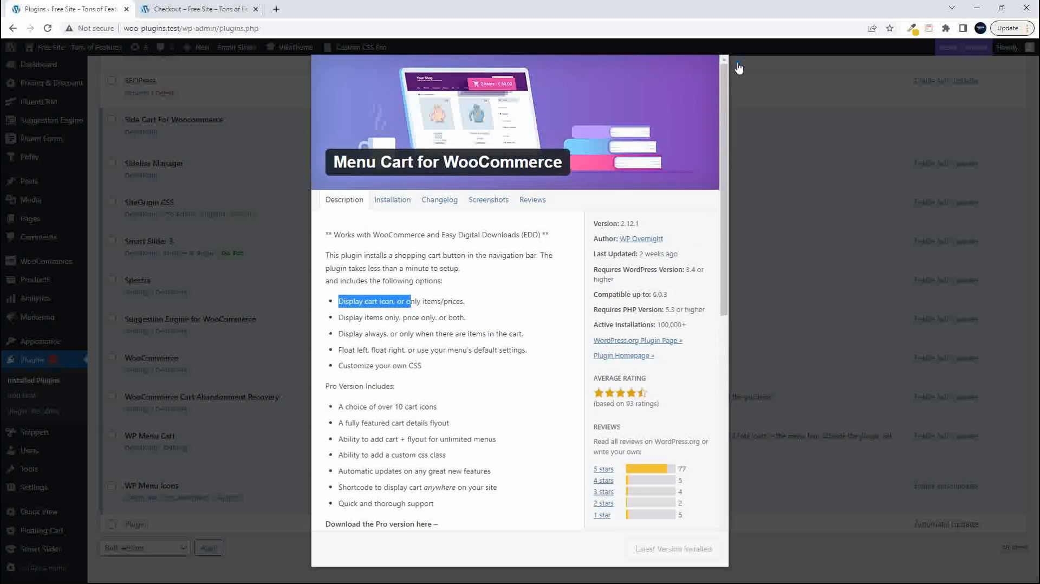
Step: Show the Shop page with 2 items - $60.00, then return to the installed plugins list
click(188, 9)
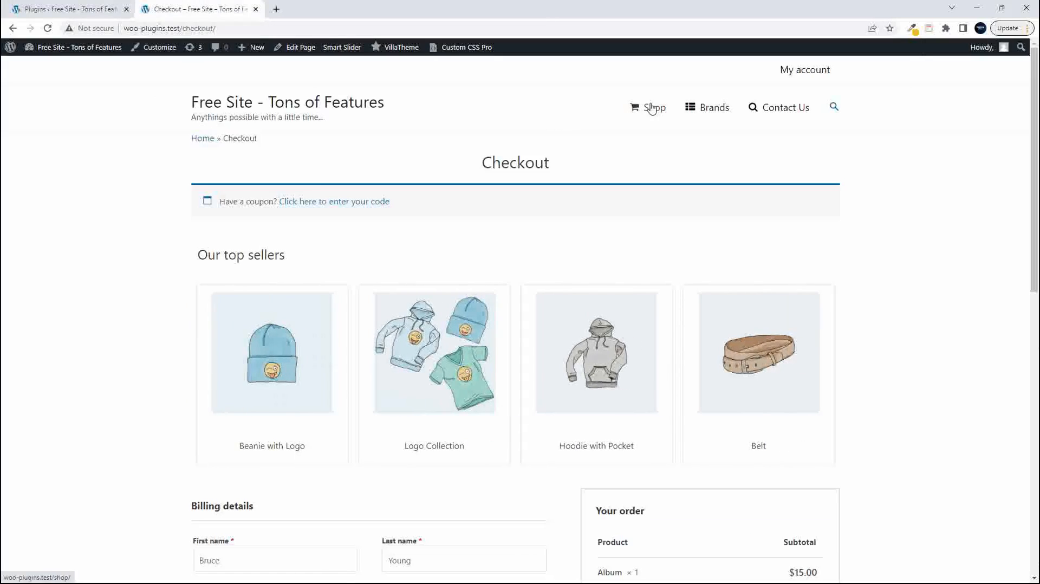
click(652, 107)
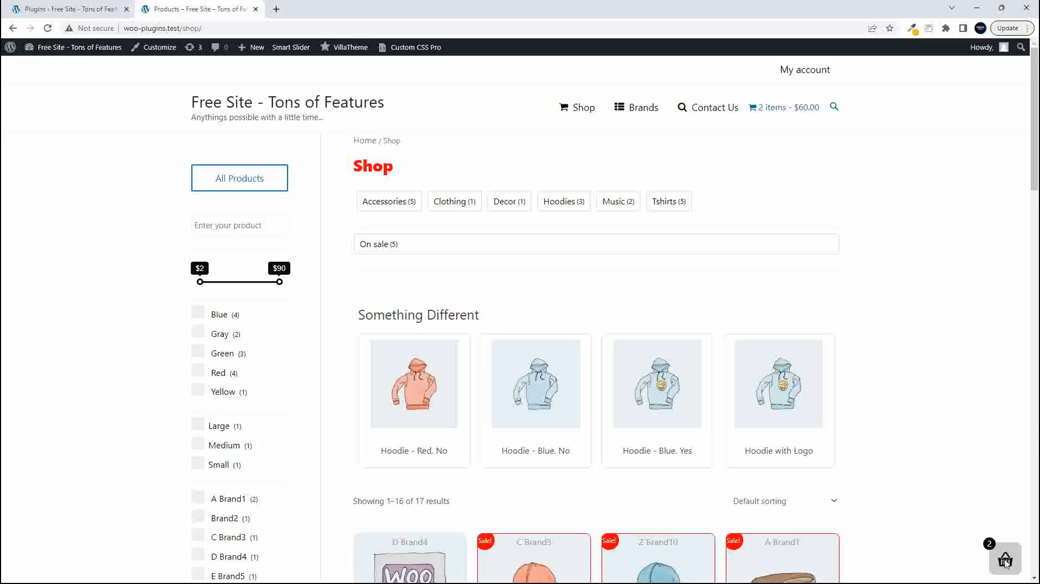
click(1005, 562)
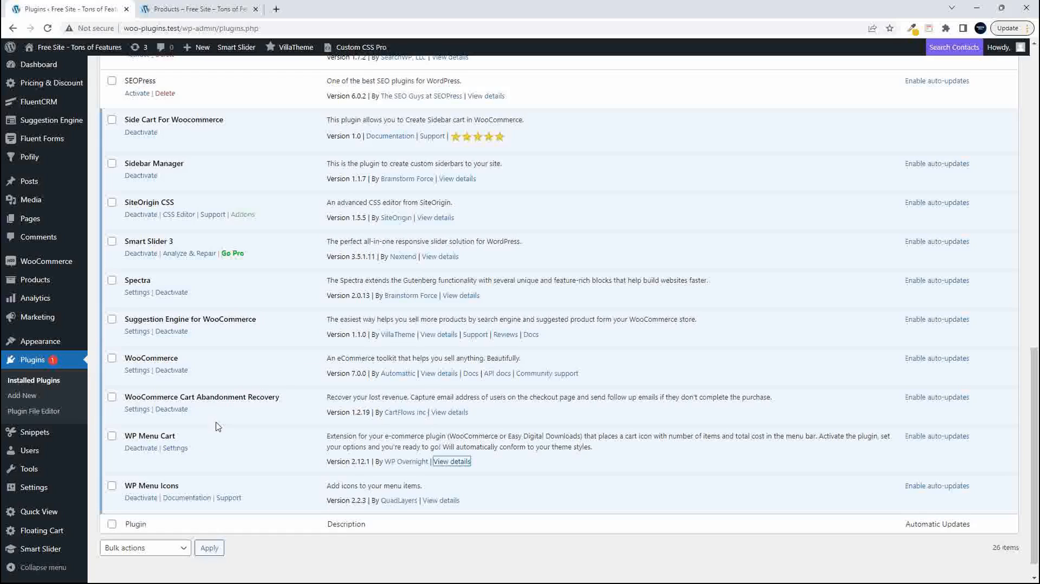
mouse_move(145, 435)
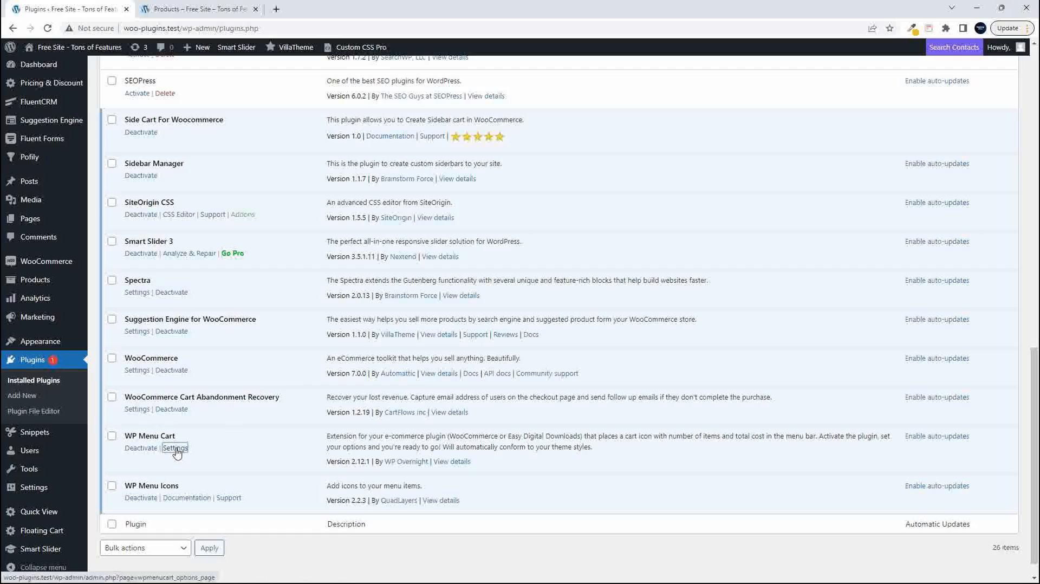
Step: Open WP Menu Cart settings and keep Main as the menu for the cart
click(174, 448)
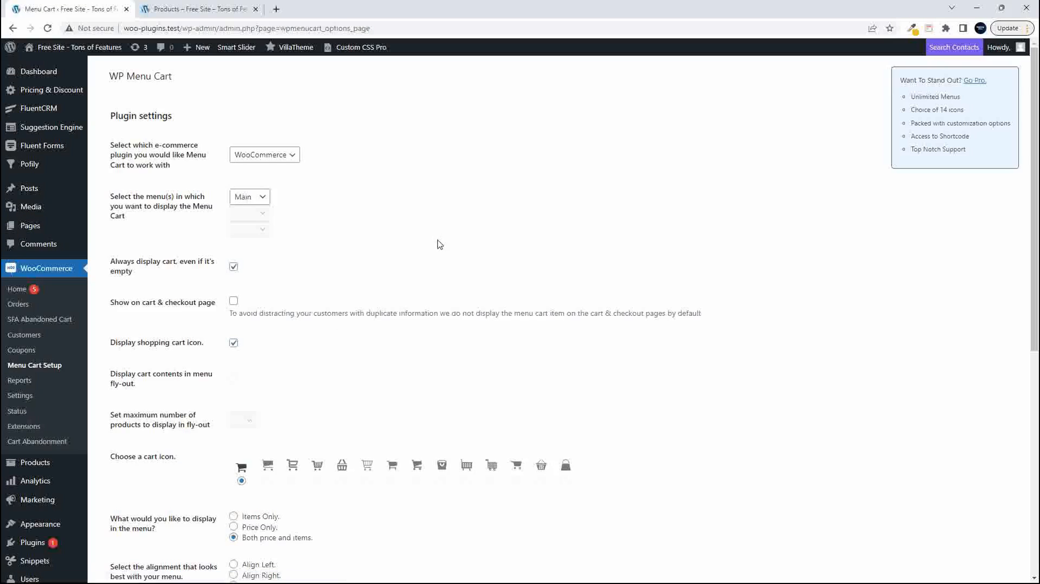
mouse_move(179, 168)
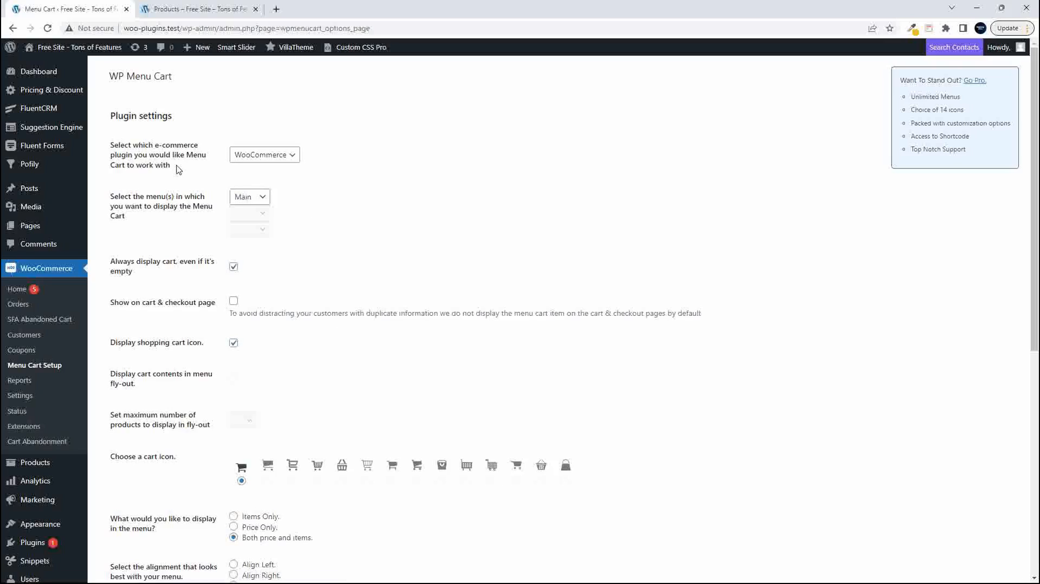
mouse_move(211, 163)
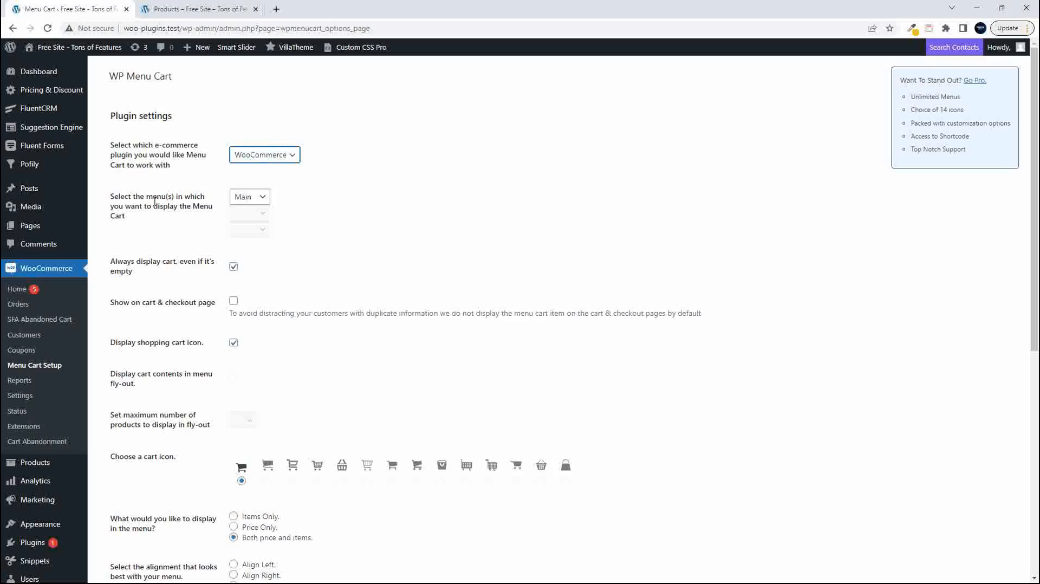
click(249, 197)
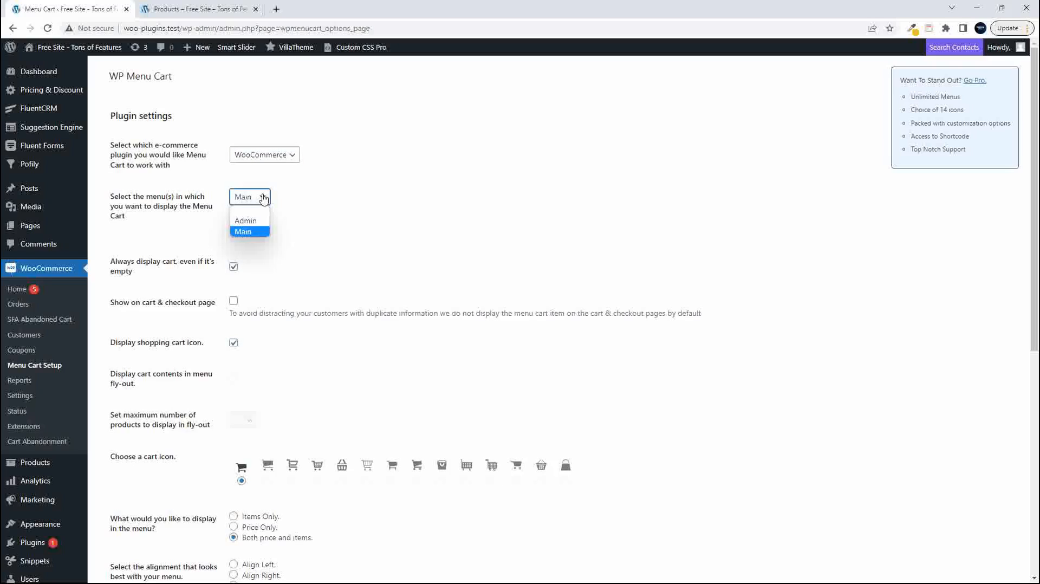
click(243, 232)
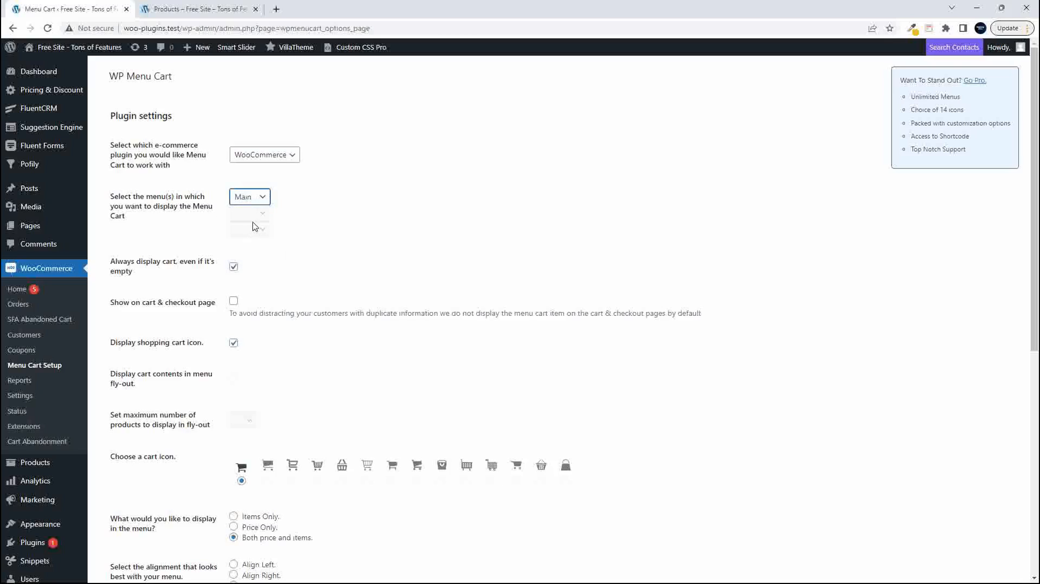
mouse_move(354, 260)
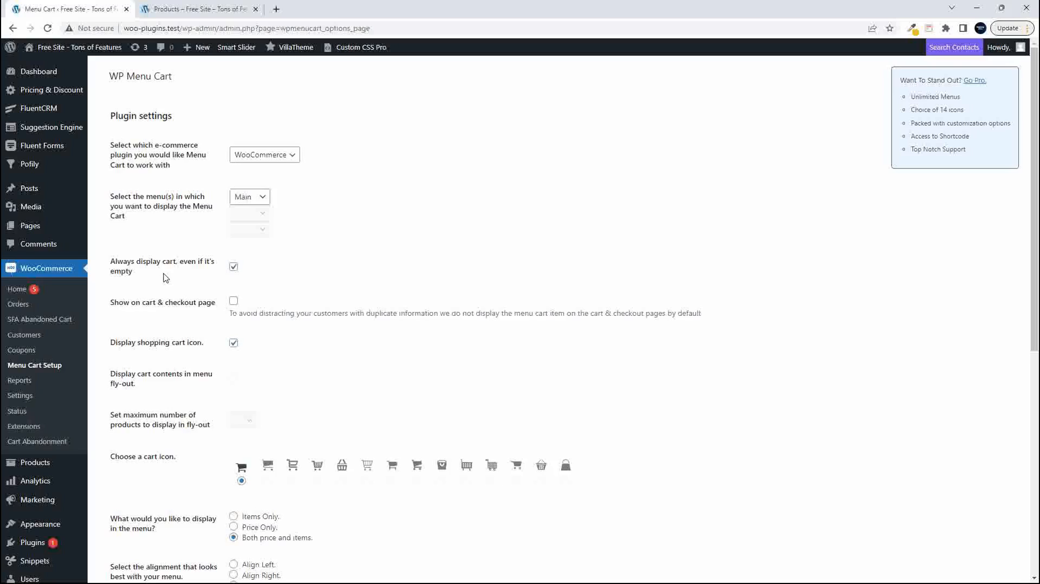
mouse_move(233, 278)
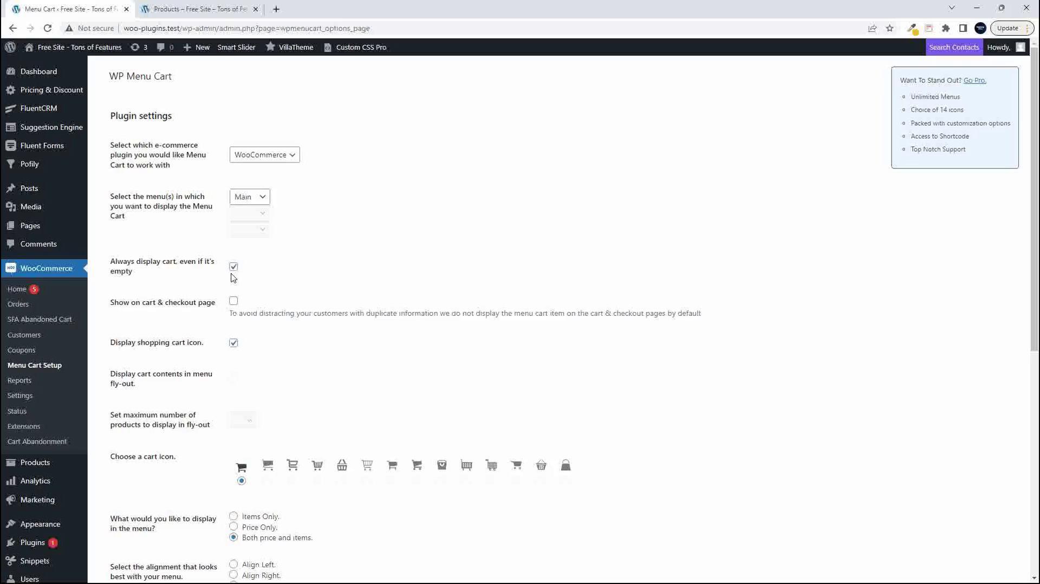
Step: Remove Album and Hoodie with Logo from the cart, leaving 0 items - $0.00
click(199, 9)
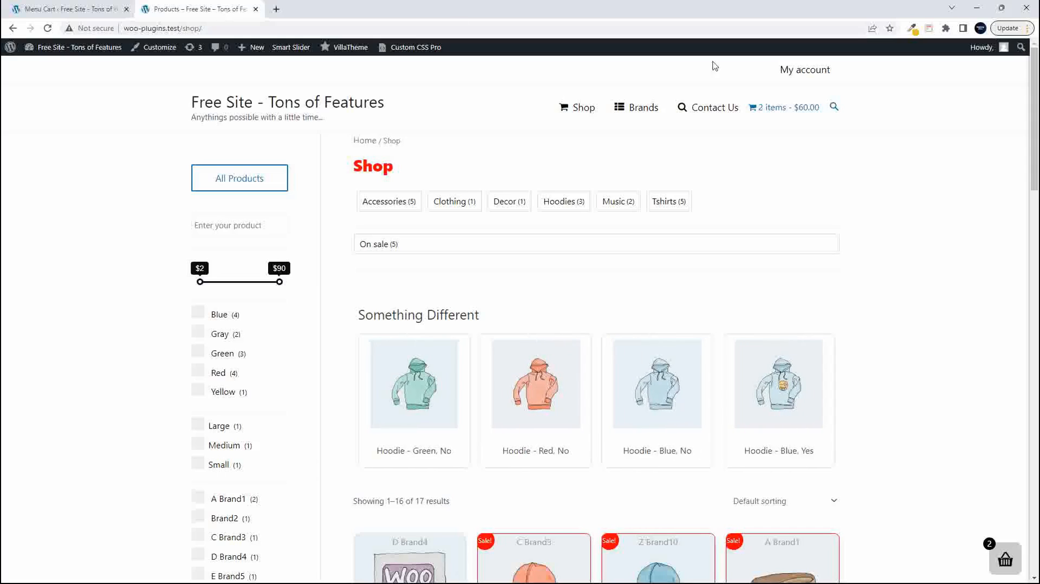
mouse_move(1006, 560)
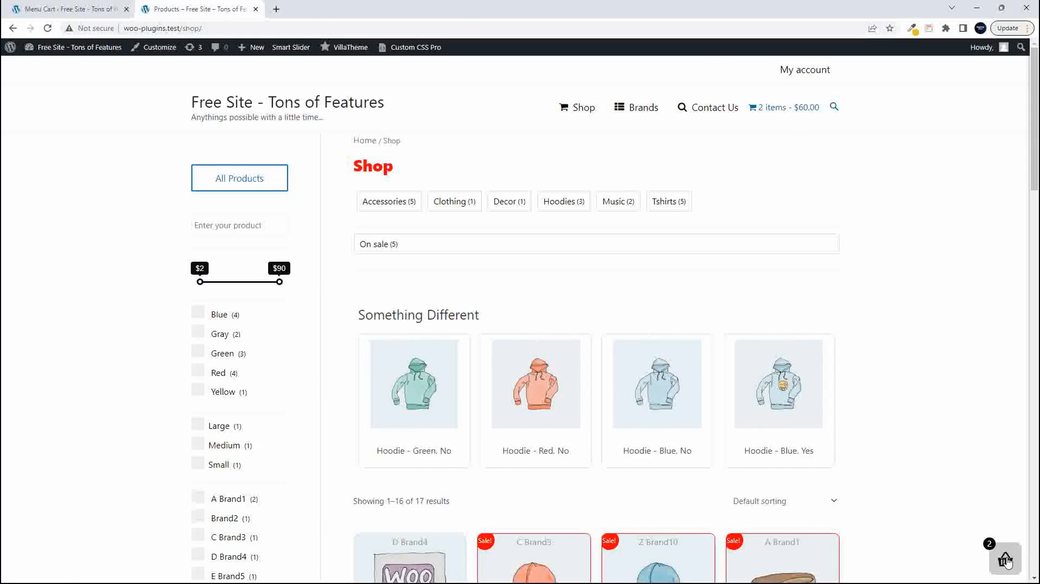
click(1007, 562)
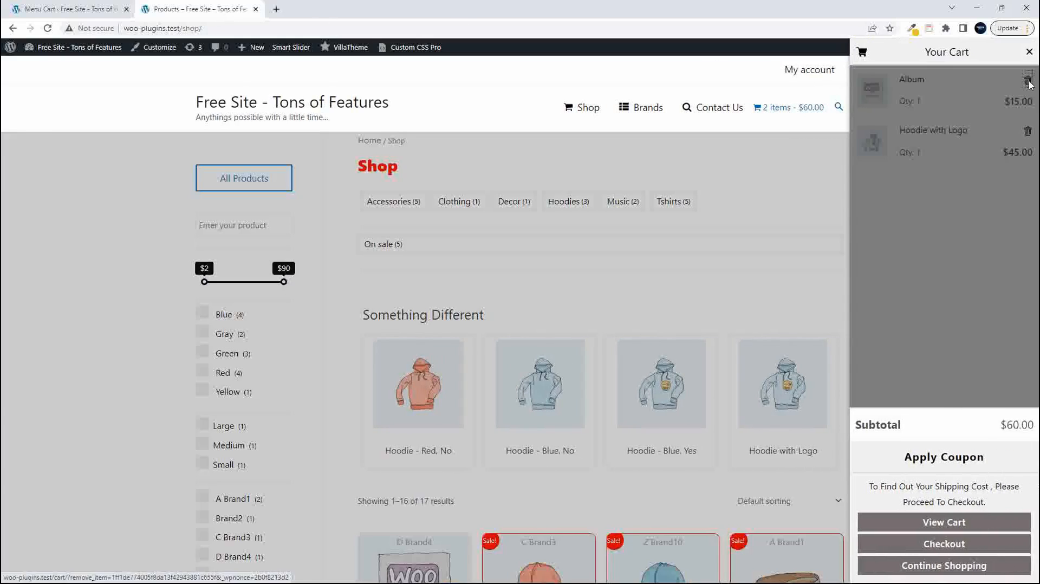
click(1028, 82)
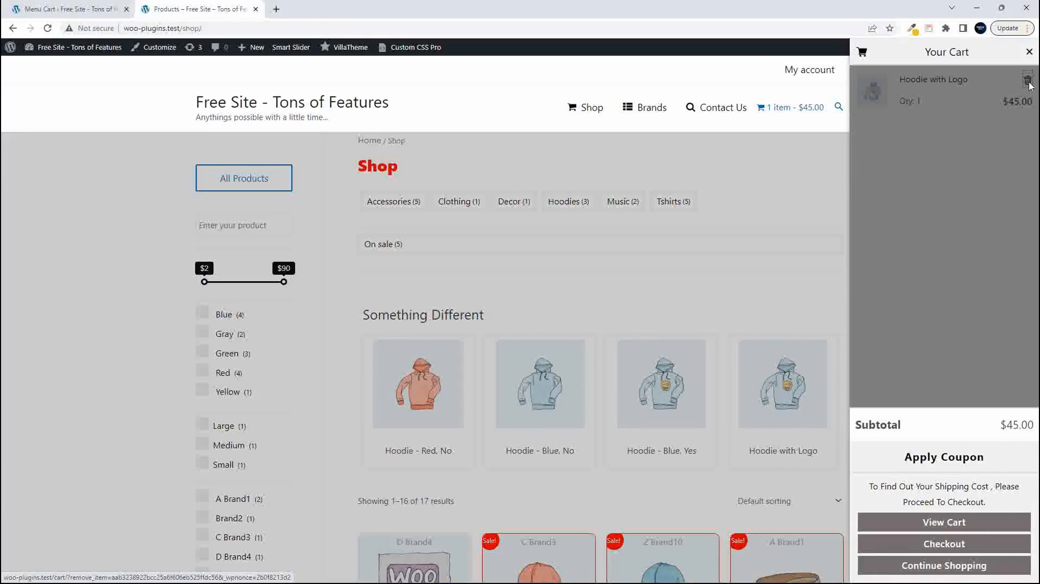
click(1029, 81)
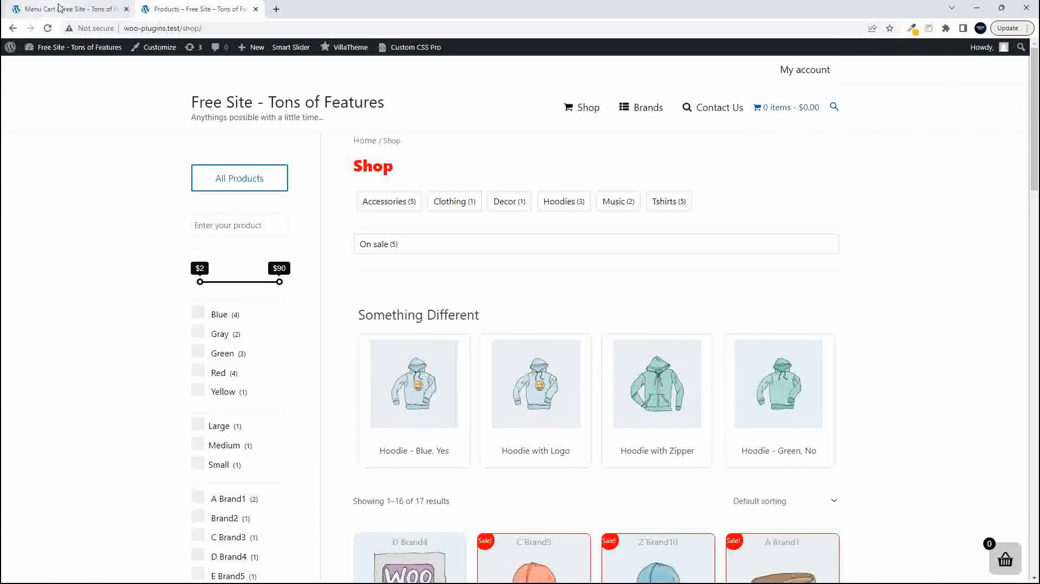
Step: In WP Menu Cart settings, toggle showing the cart on cart and checkout pages on, then off
click(65, 9)
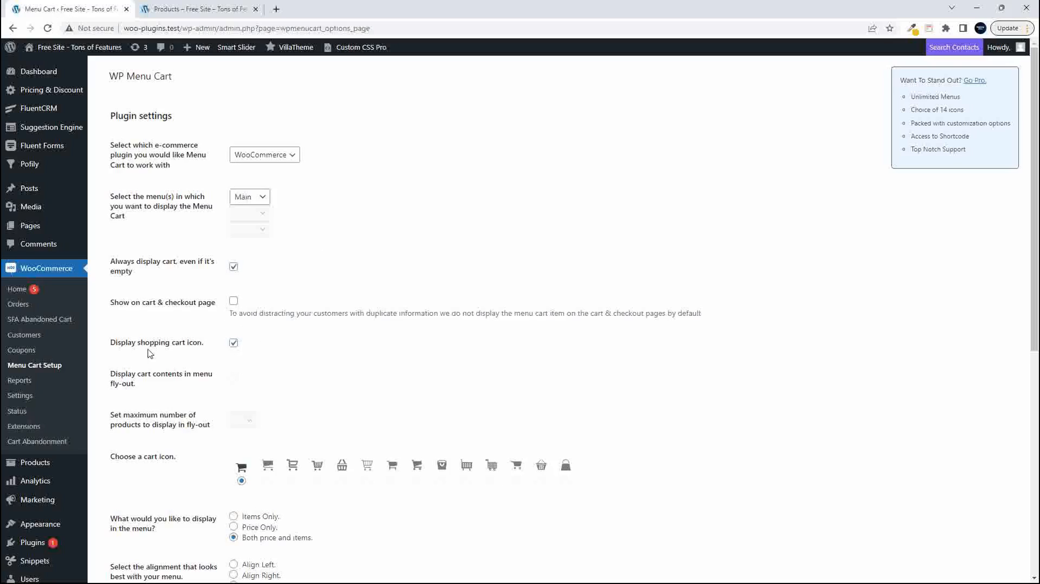
mouse_move(186, 302)
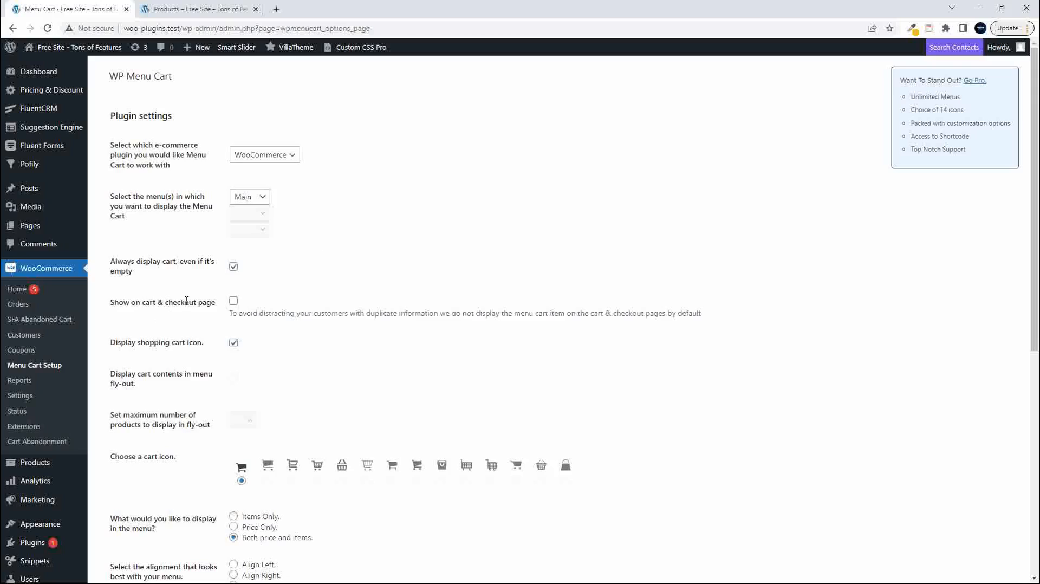
click(234, 301)
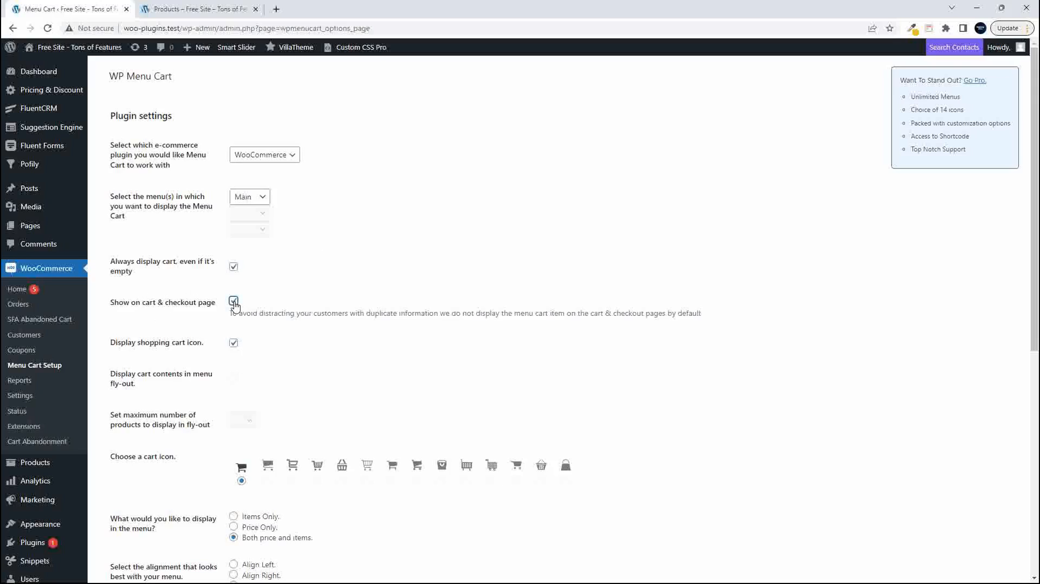
click(234, 302)
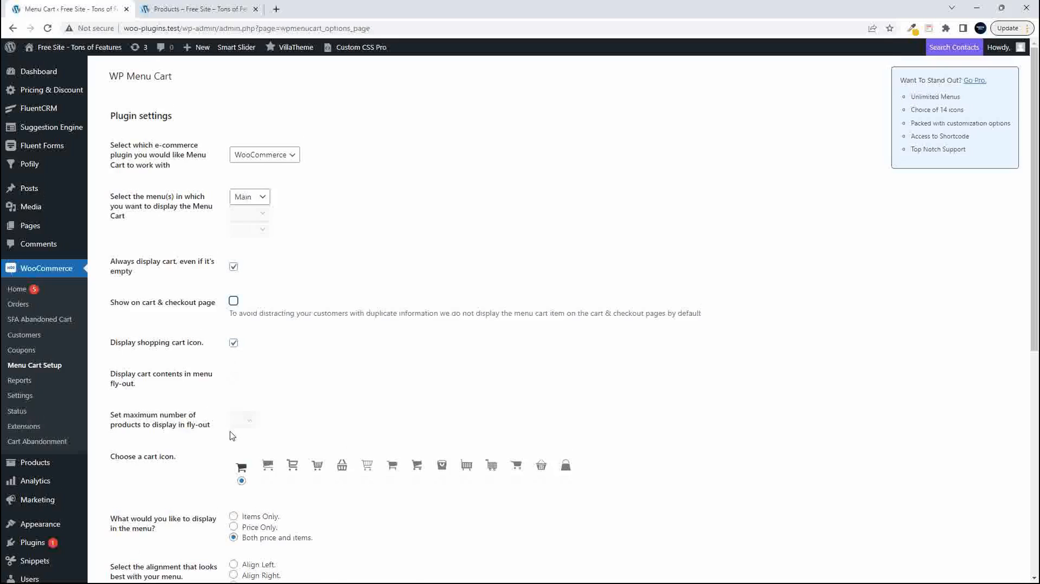
Step: Choose the plain shopping cart icon and preview the menu cart on the shop page
scroll(down, 3)
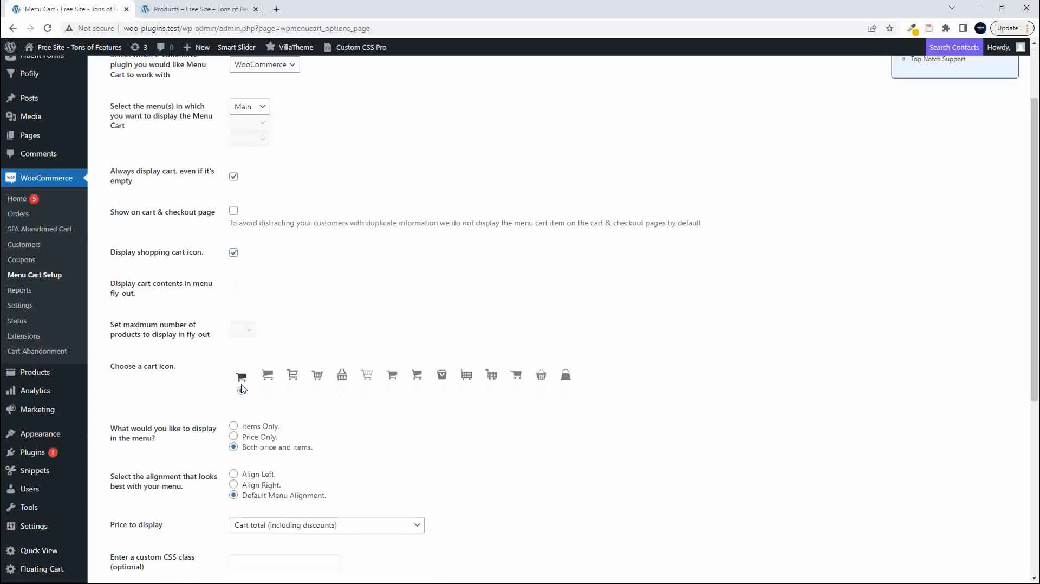
click(242, 390)
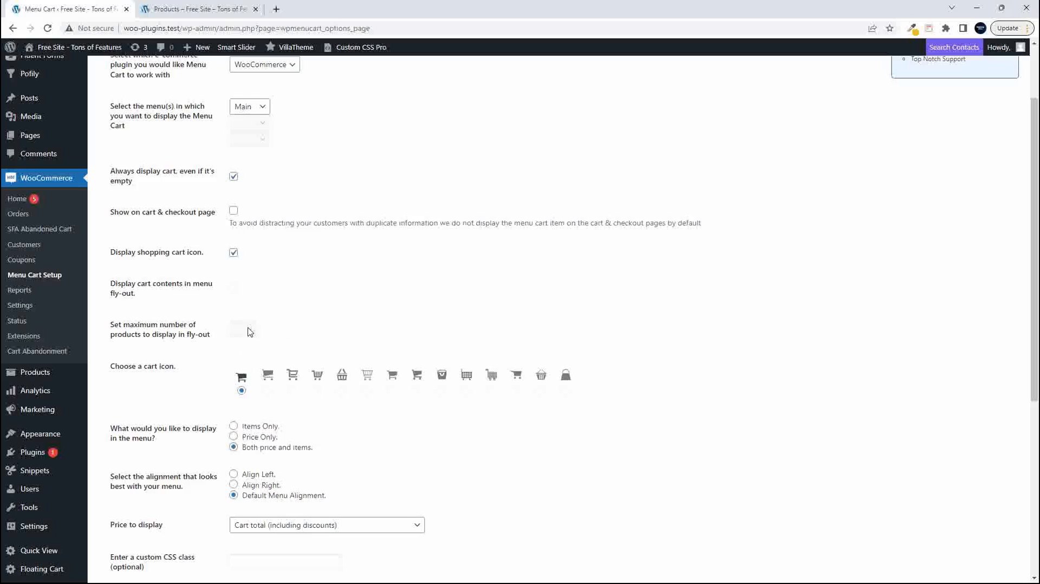
mouse_move(160, 296)
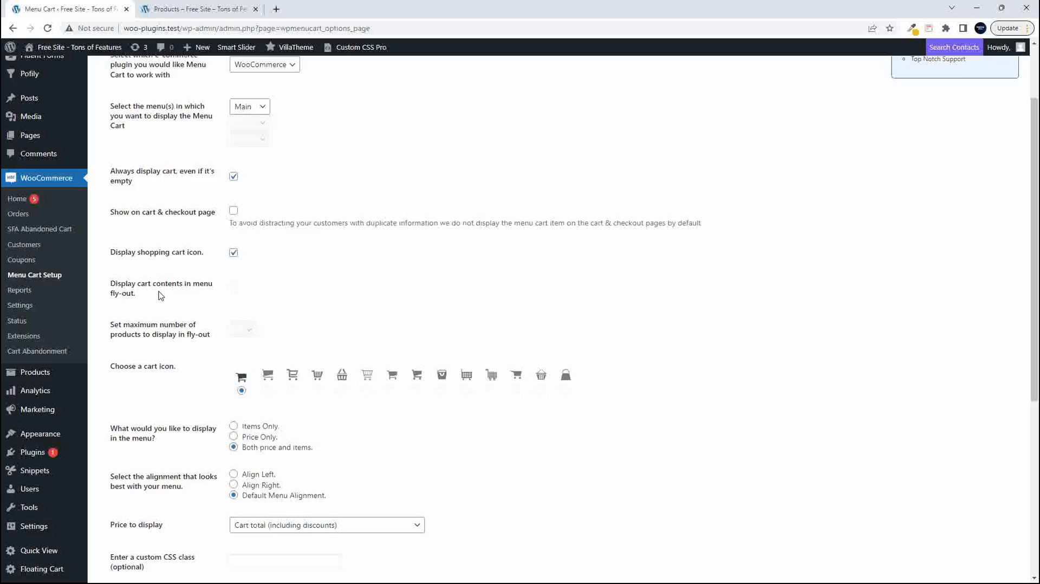
mouse_move(156, 293)
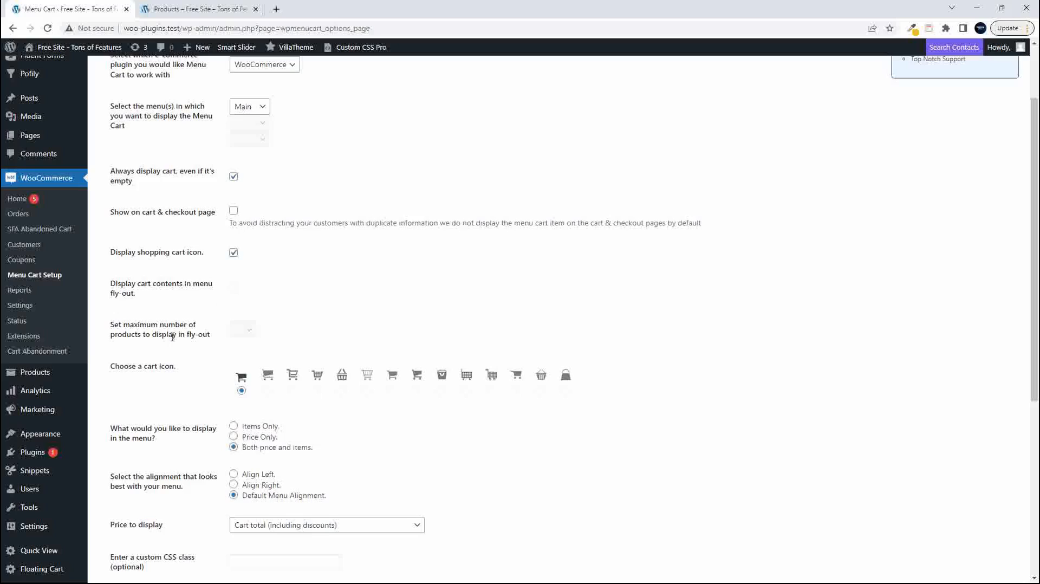
mouse_move(229, 325)
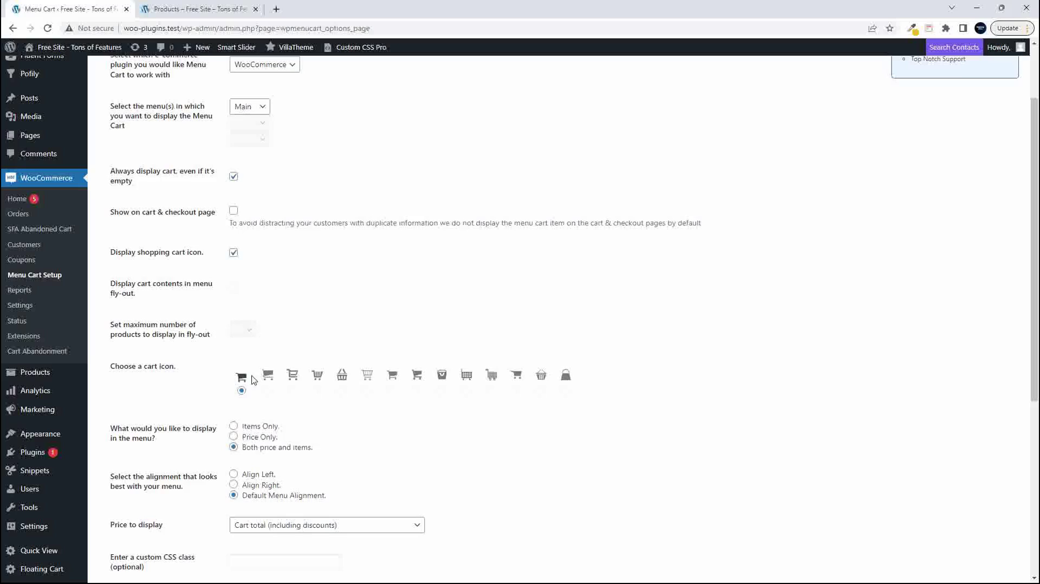
scroll(down, 3)
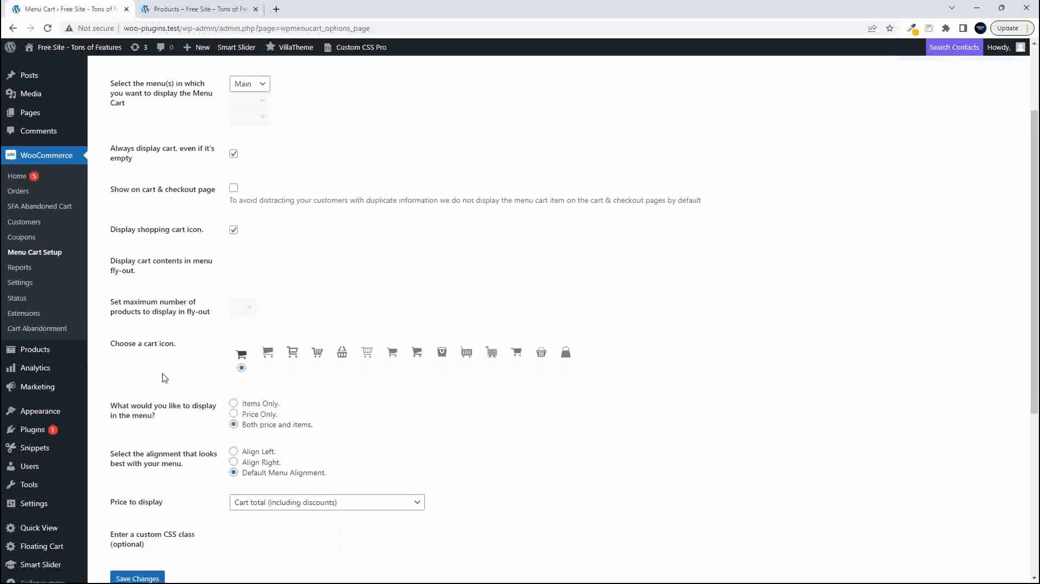
scroll(down, 3)
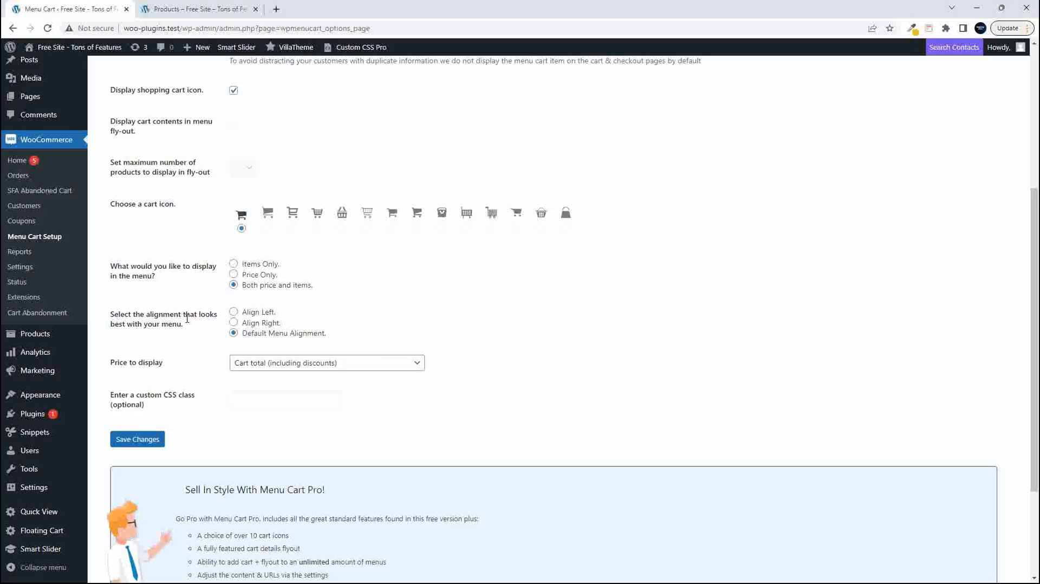
mouse_move(246, 319)
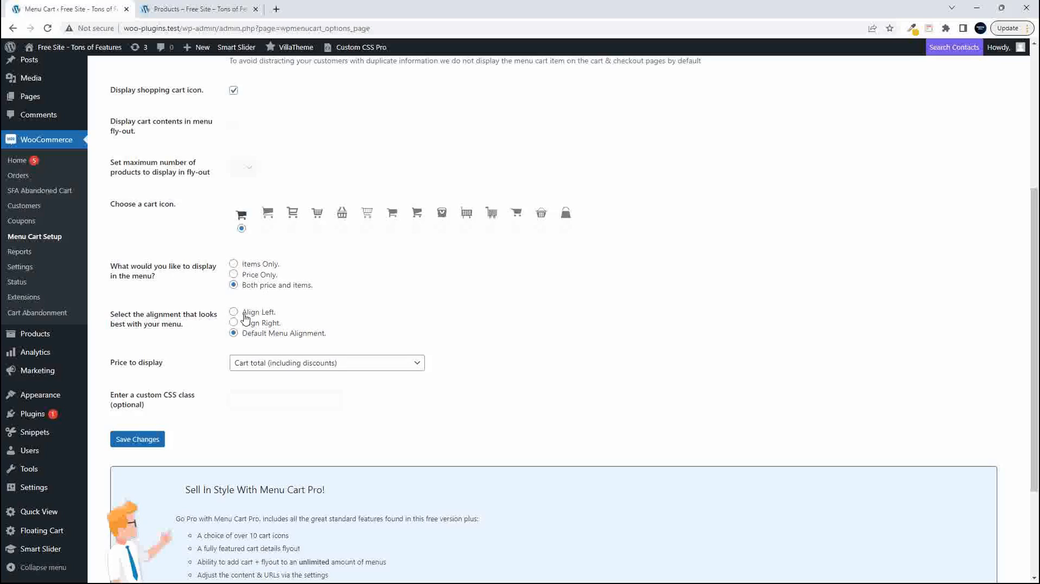
mouse_move(251, 346)
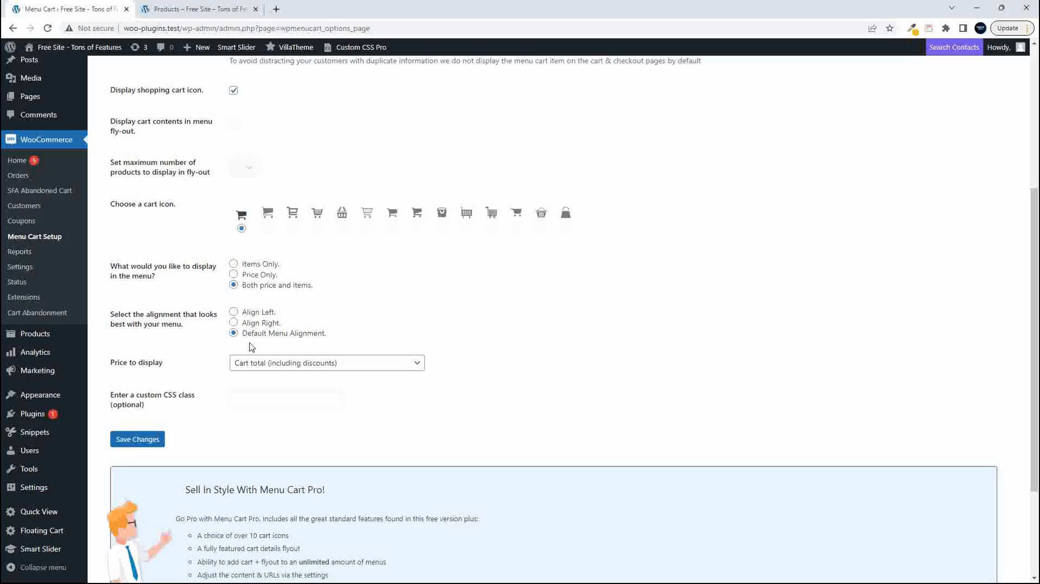
mouse_move(188, 8)
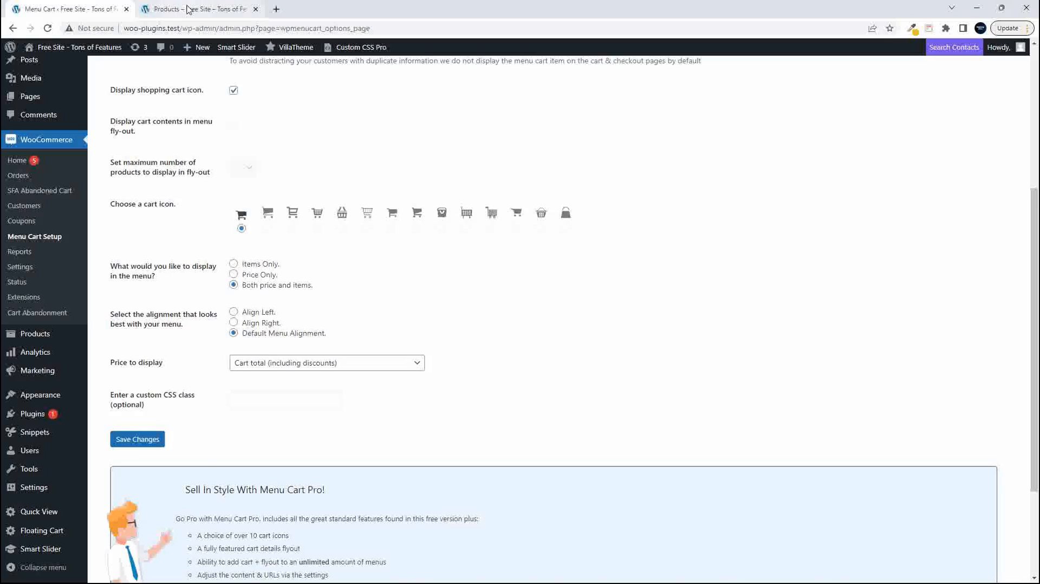
click(198, 9)
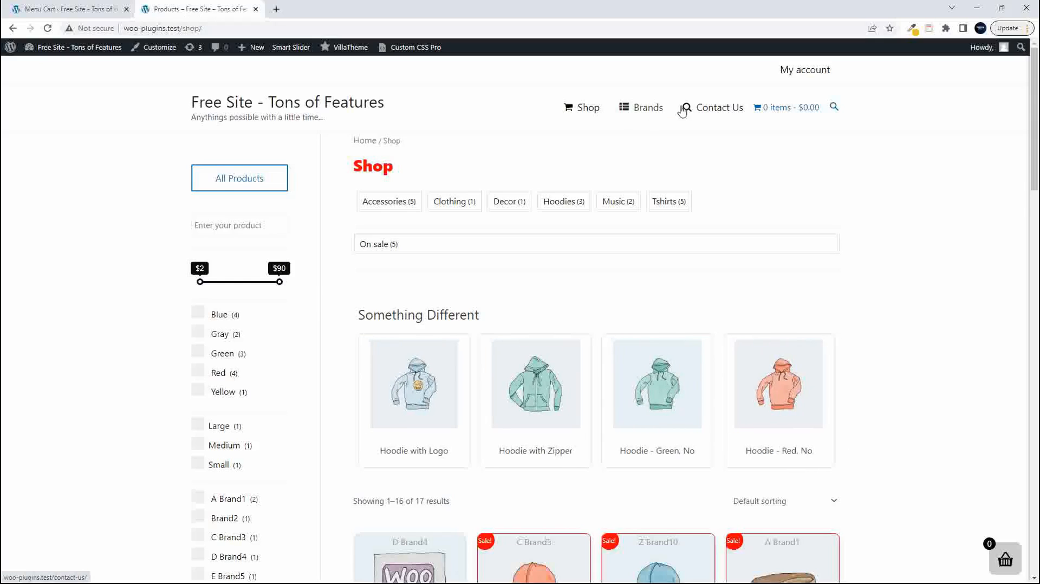
mouse_move(781, 114)
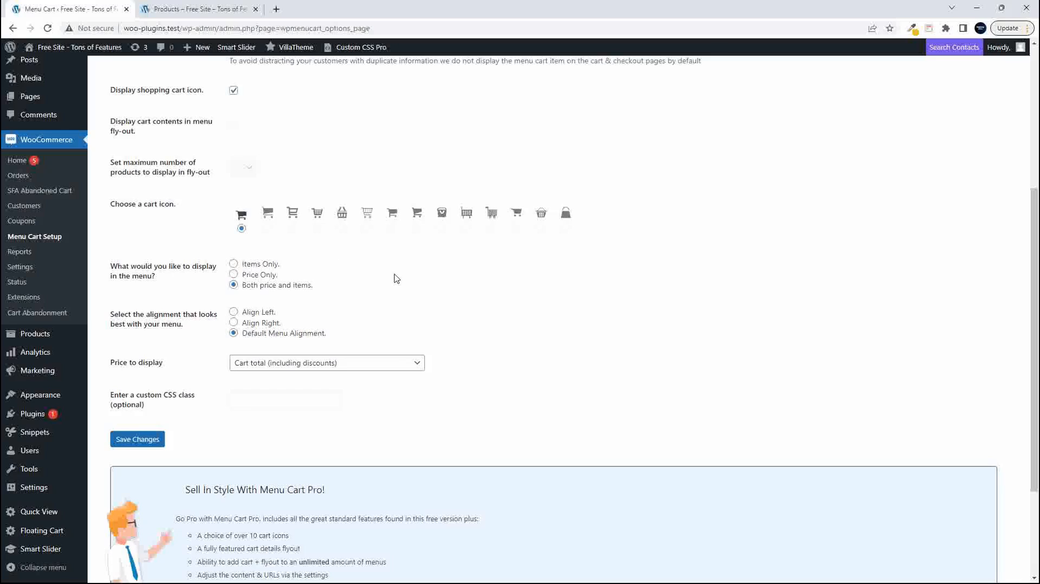
mouse_move(127, 364)
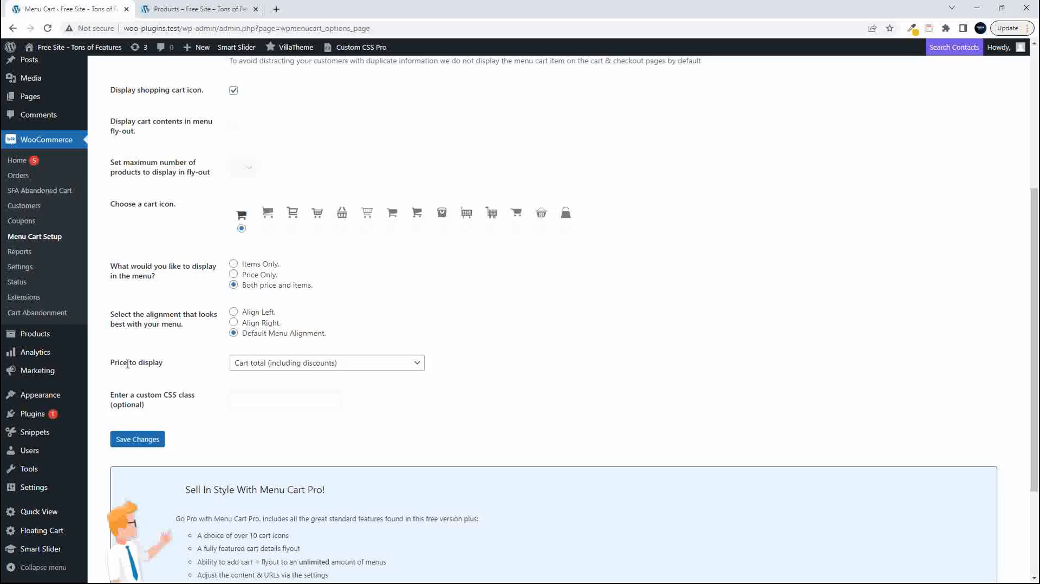
click(326, 362)
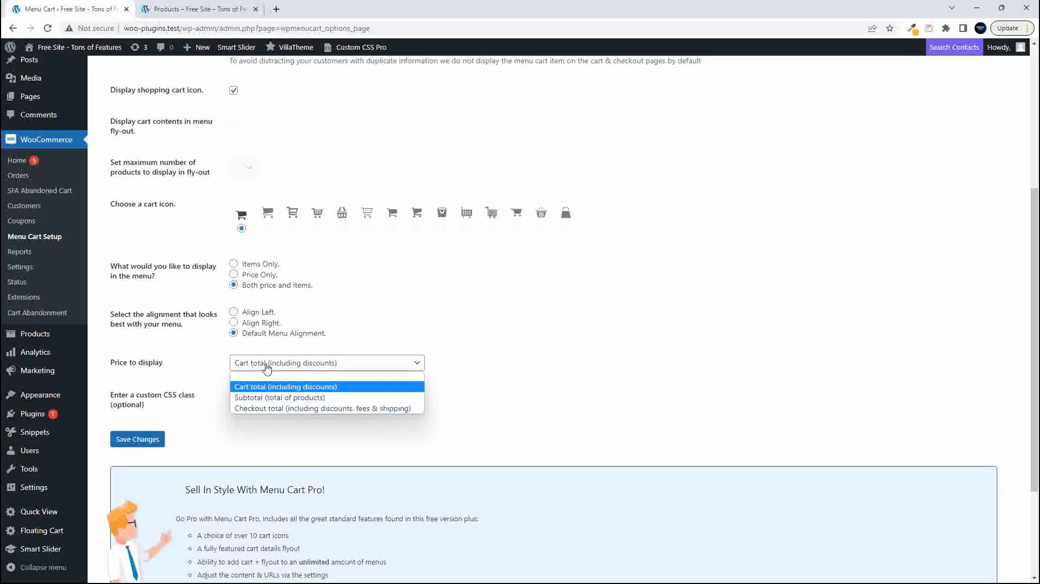
mouse_move(327, 401)
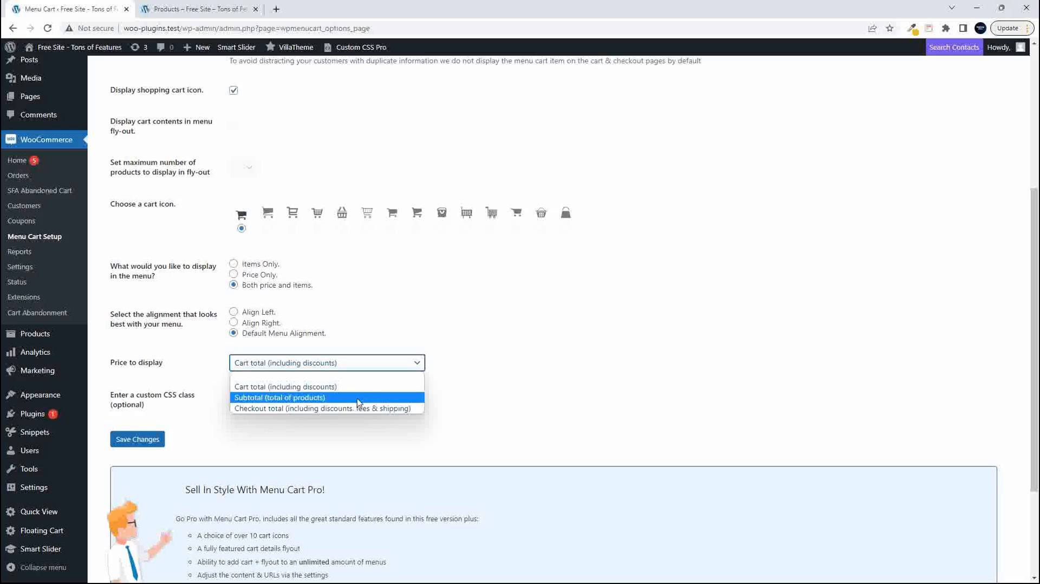
mouse_move(315, 409)
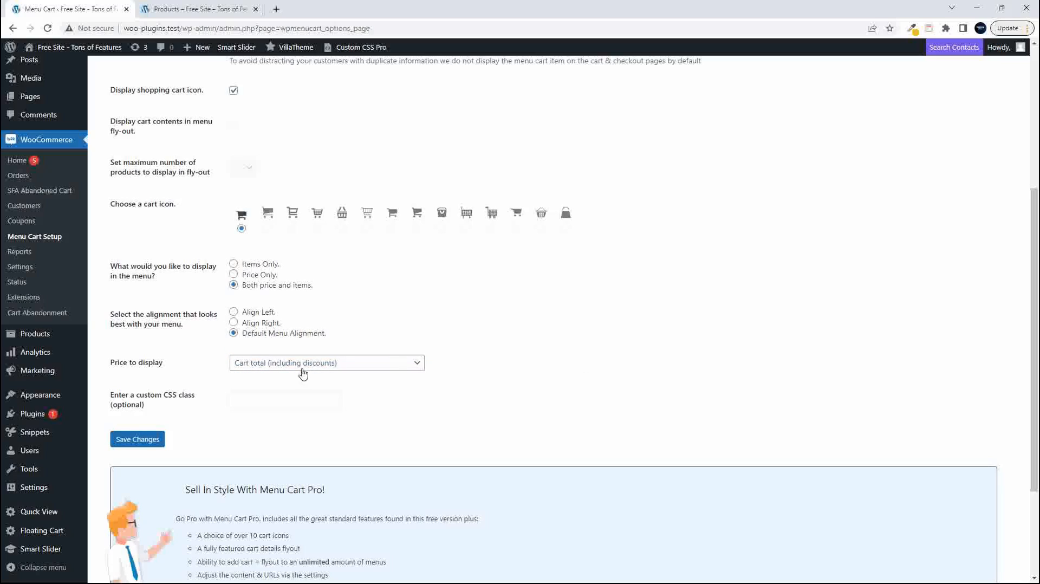
mouse_move(317, 371)
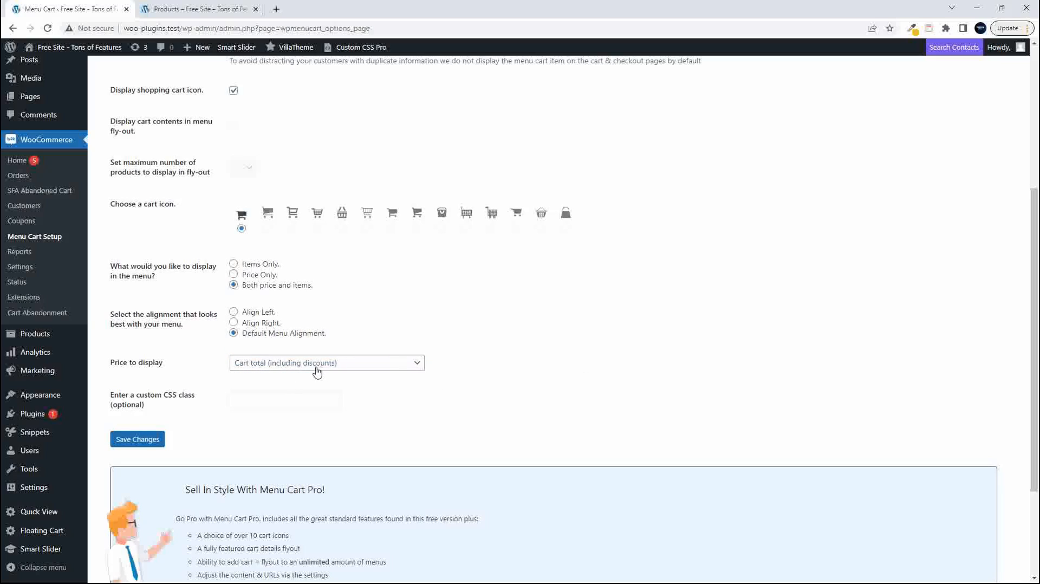
mouse_move(275, 401)
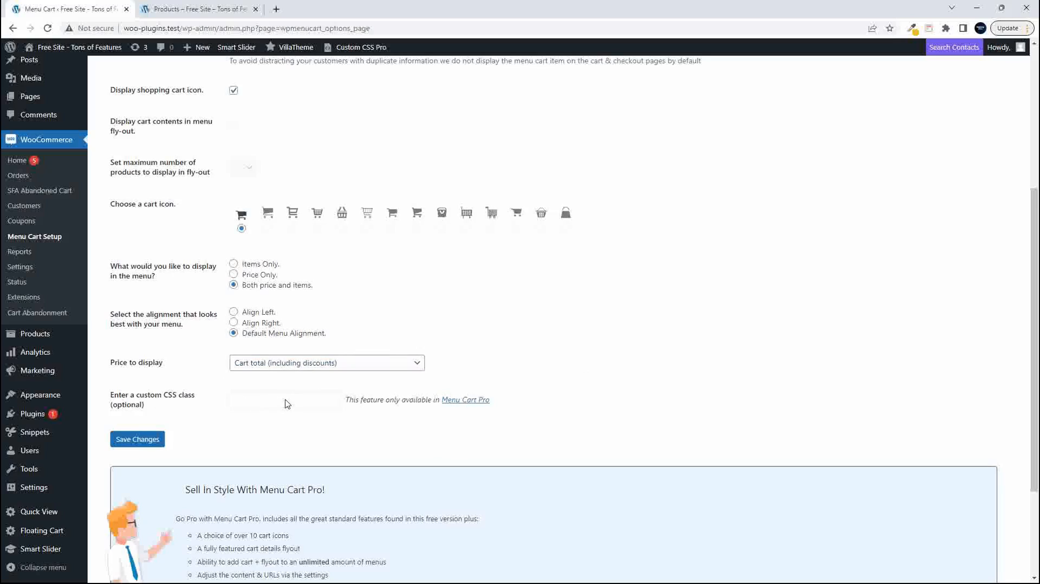
mouse_move(560, 428)
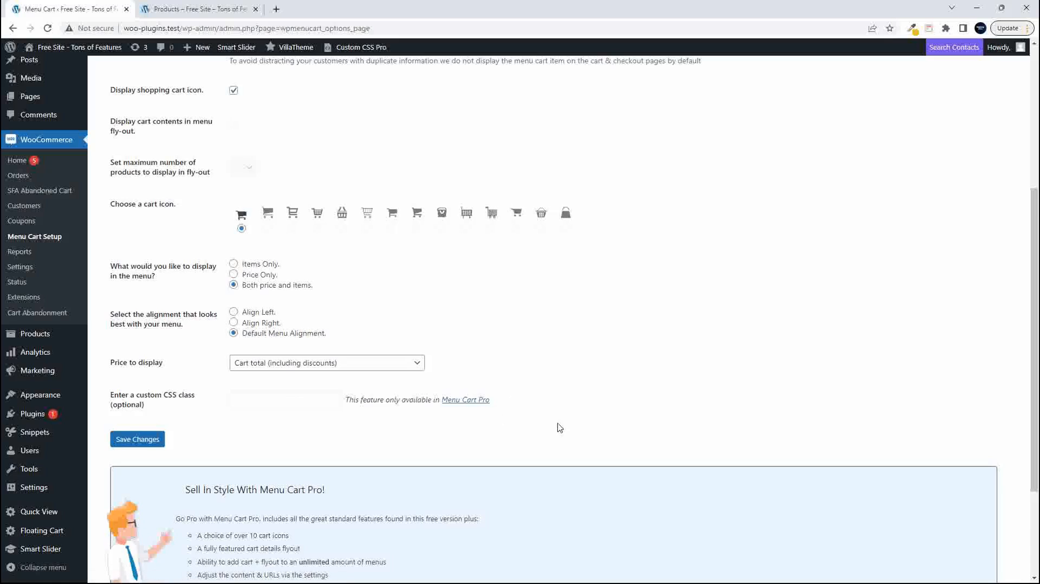
scroll(down, 3)
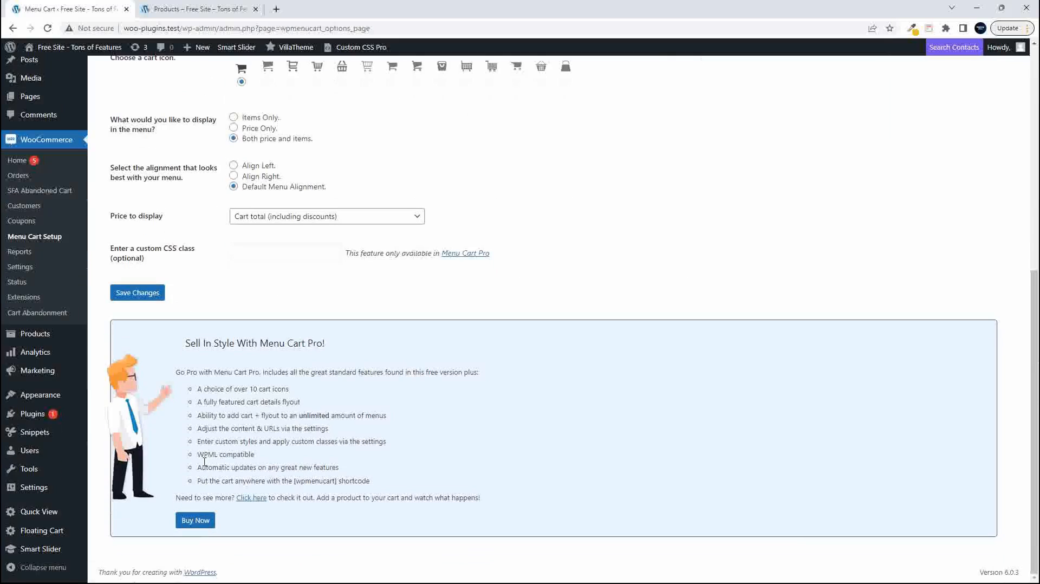
Step: Save the Menu Cart settings and add Album so the menu reads 1 item - $15.00
click(137, 293)
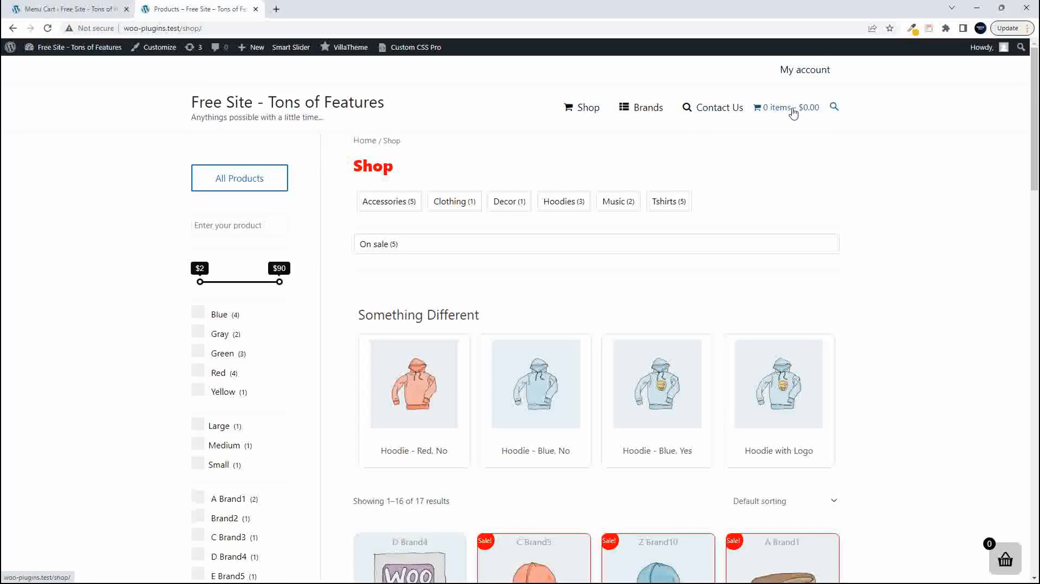
mouse_move(737, 110)
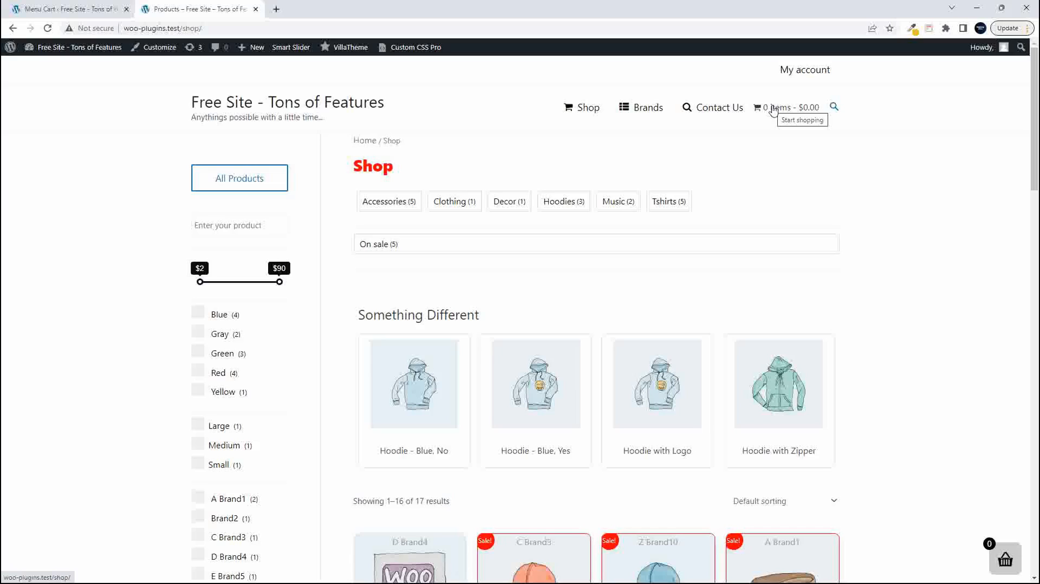
scroll(down, 3)
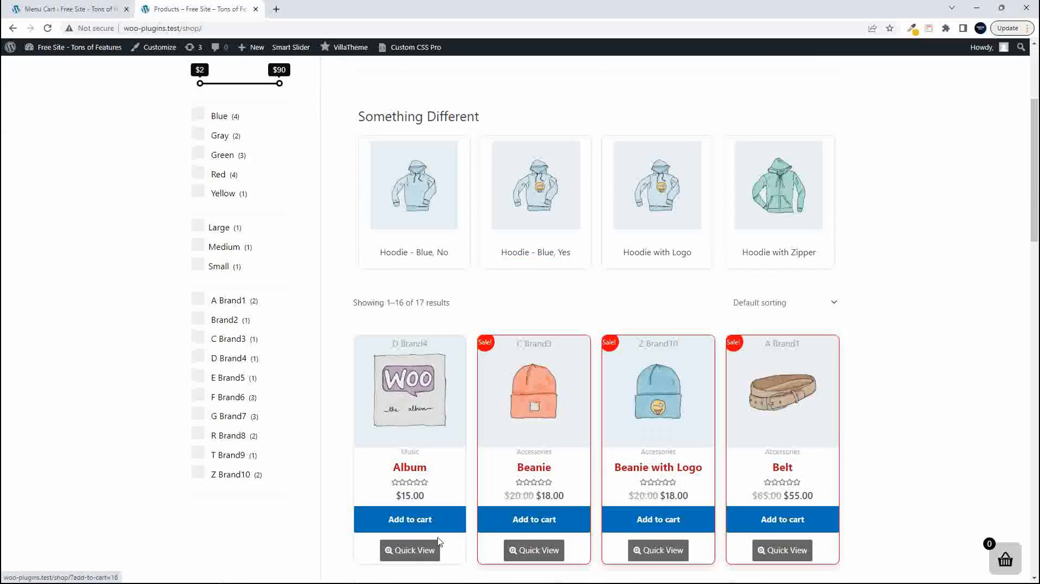
click(410, 519)
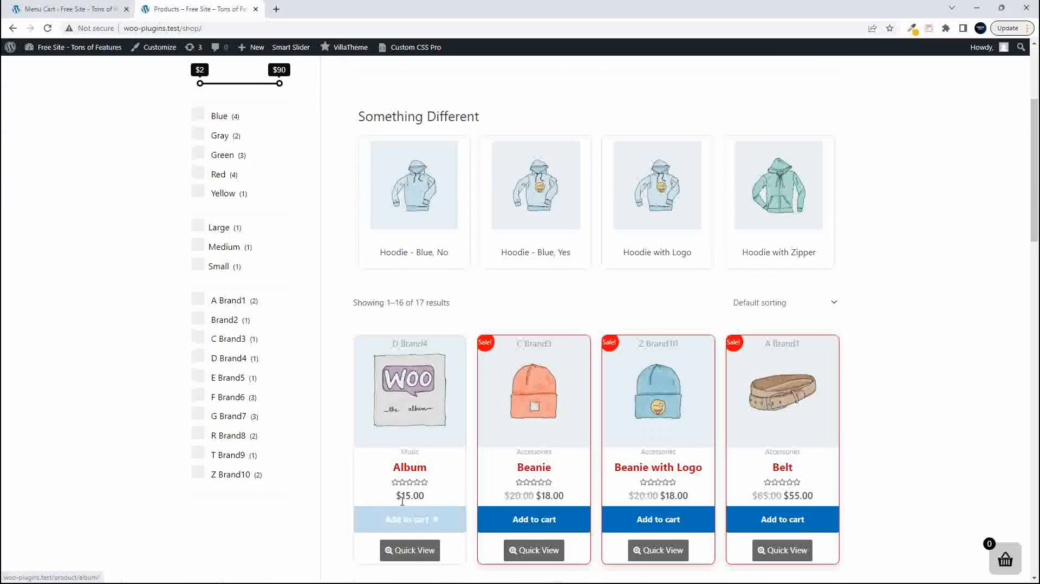
click(410, 519)
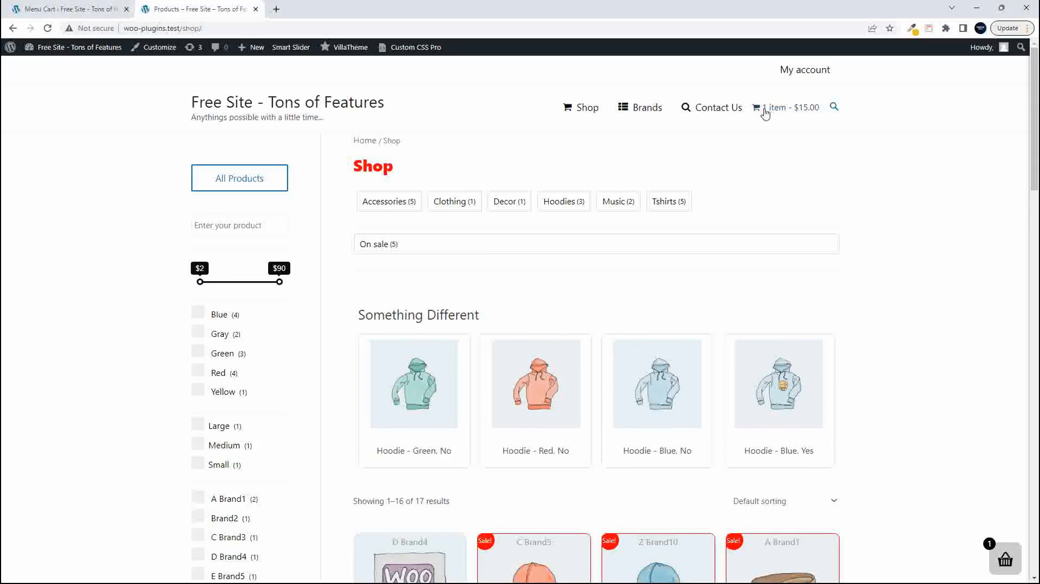
mouse_move(754, 110)
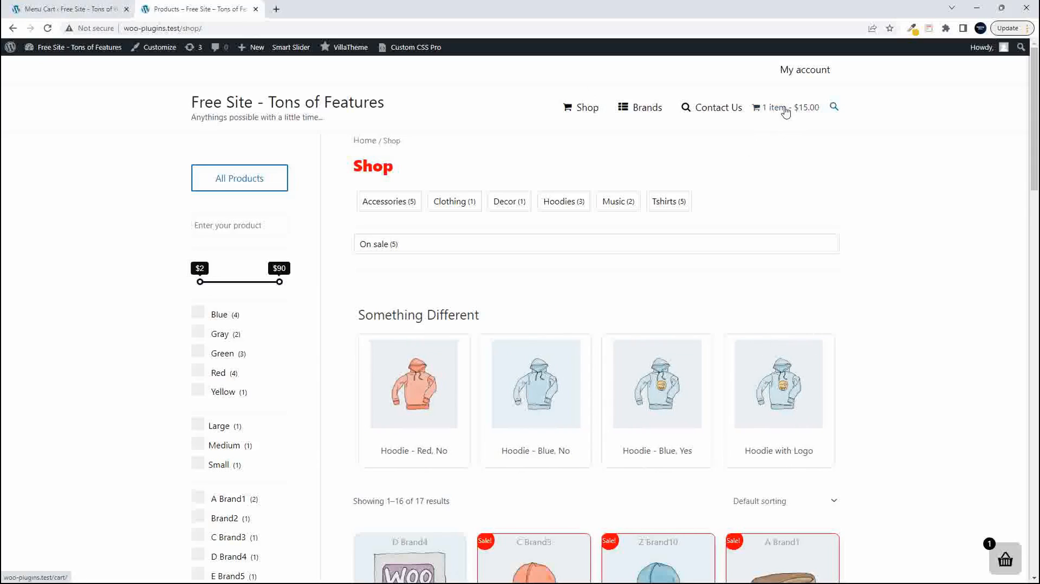
Step: Return to Menu Cart settings, scroll to the Pro banner and hit Buy Now
click(70, 10)
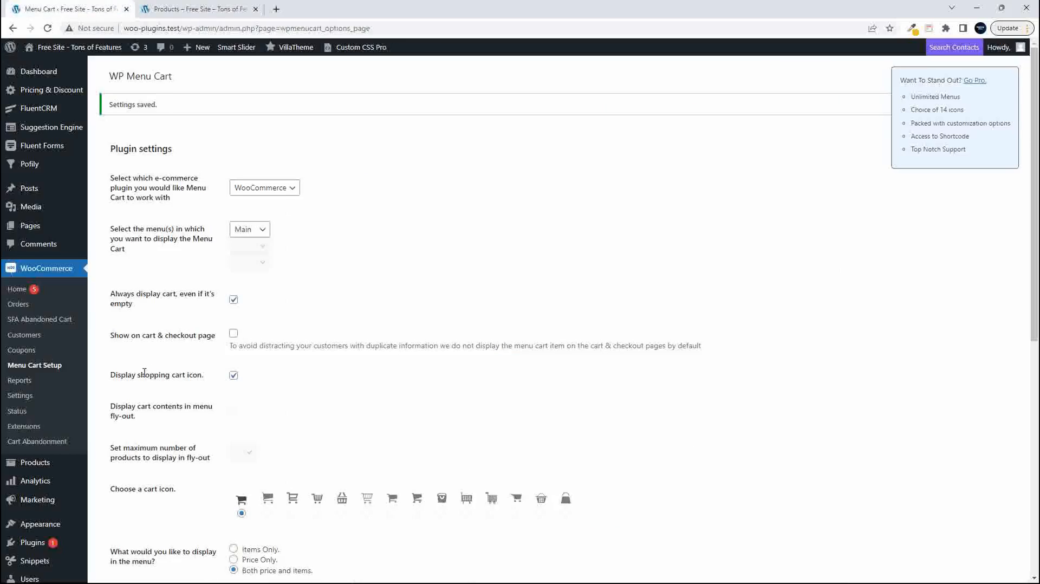
mouse_move(111, 76)
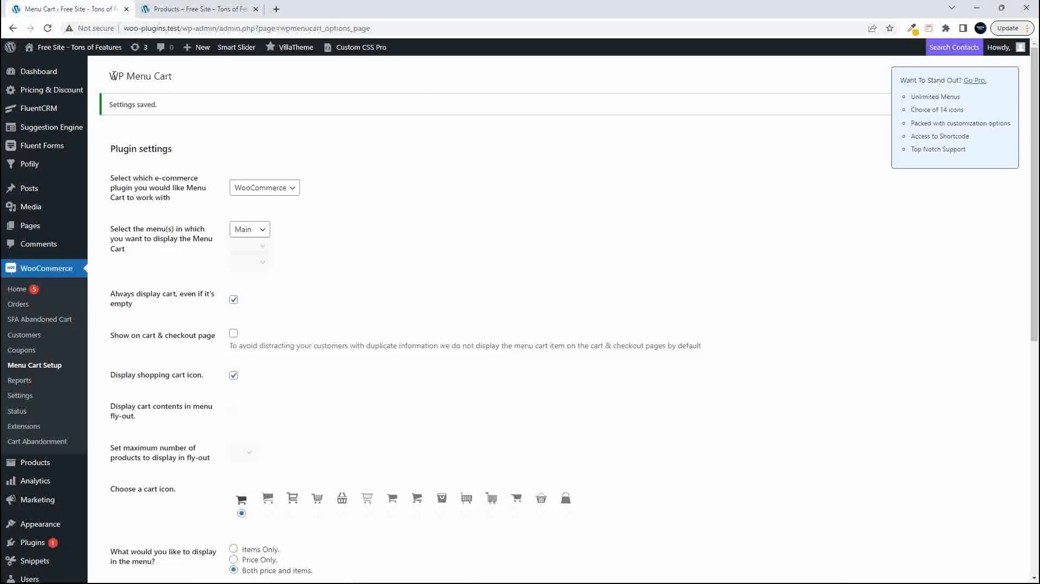
scroll(down, 3)
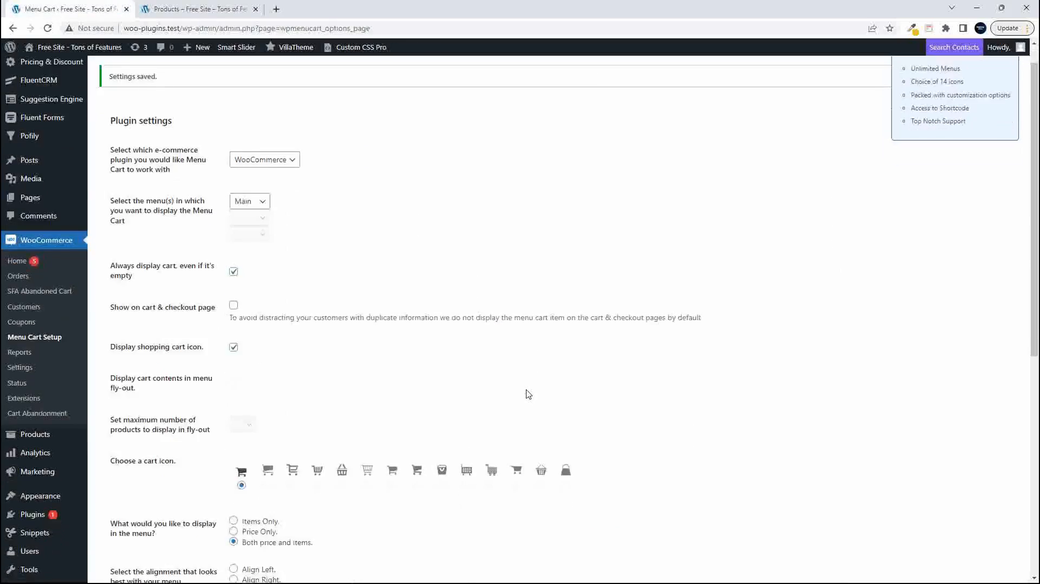
scroll(down, 3)
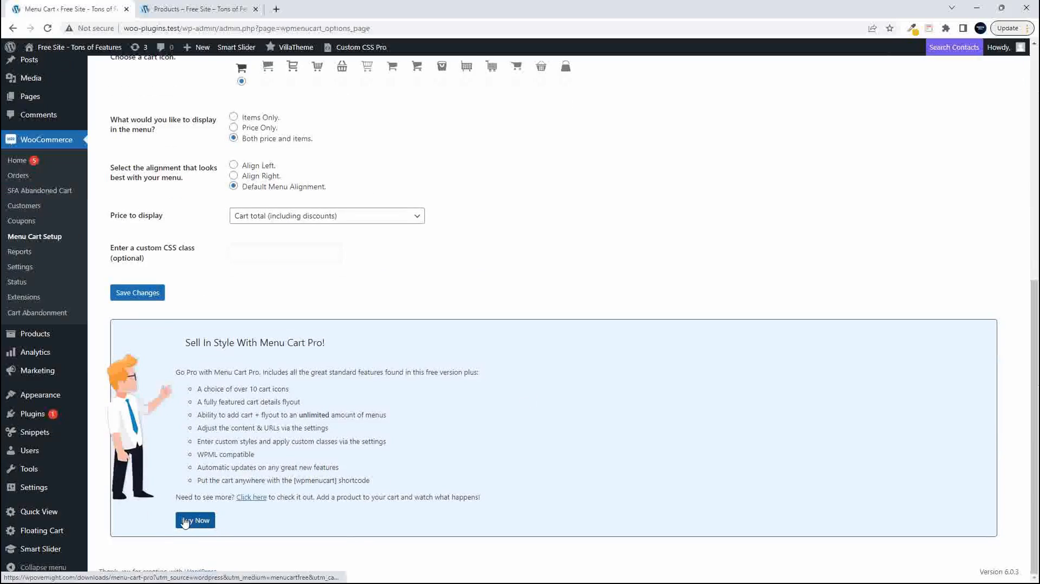
click(195, 520)
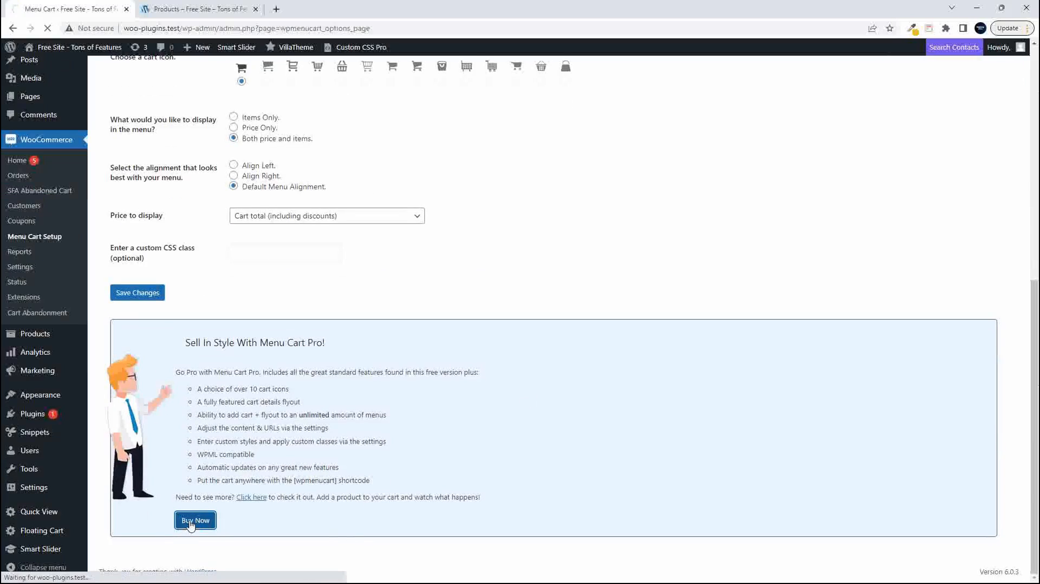
Step: Review Menu Cart Pro license prices on WP Overnight, then return to the shop tab
click(195, 521)
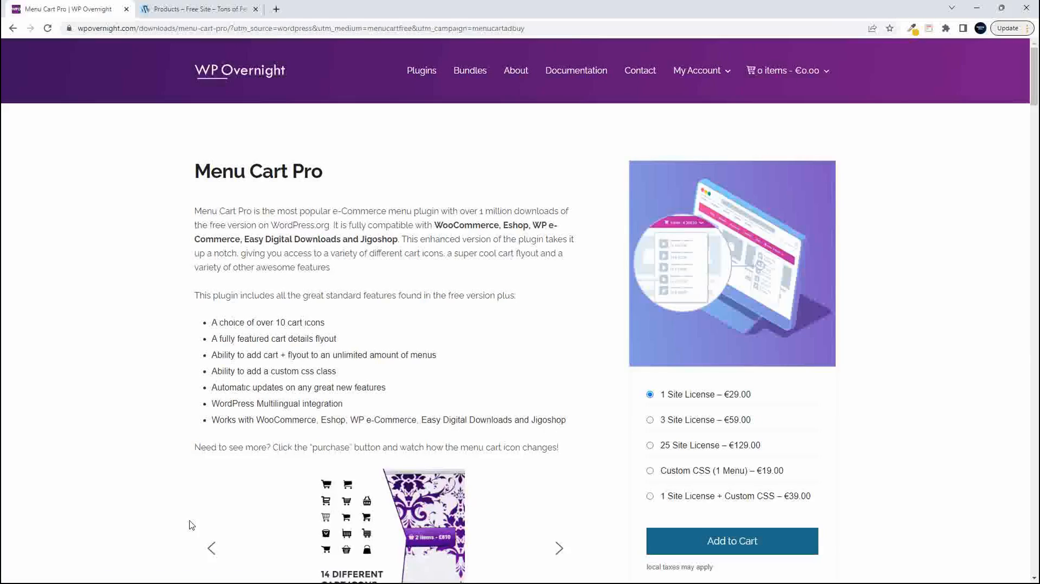
scroll(down, 3)
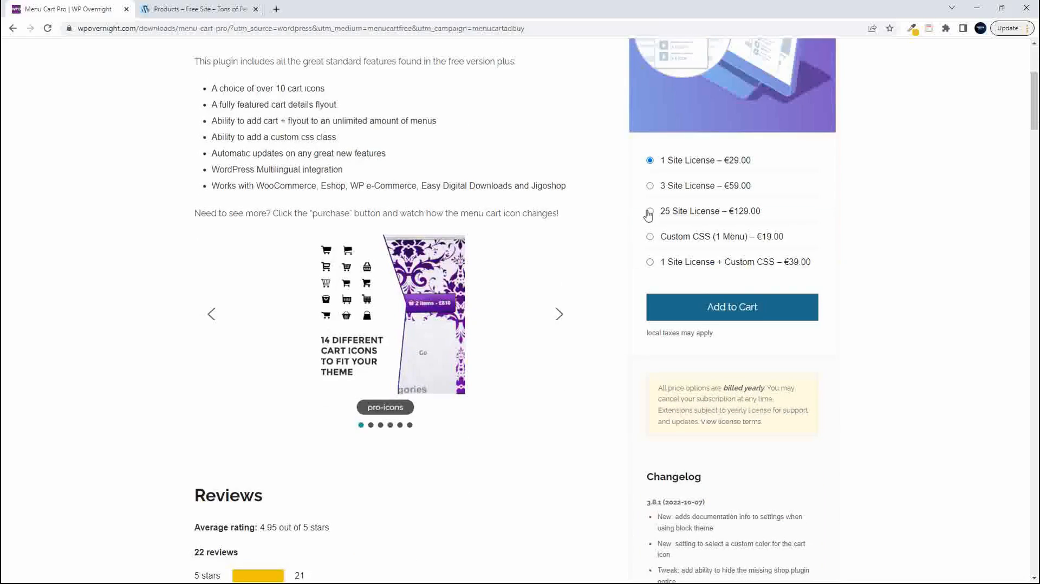
mouse_move(669, 218)
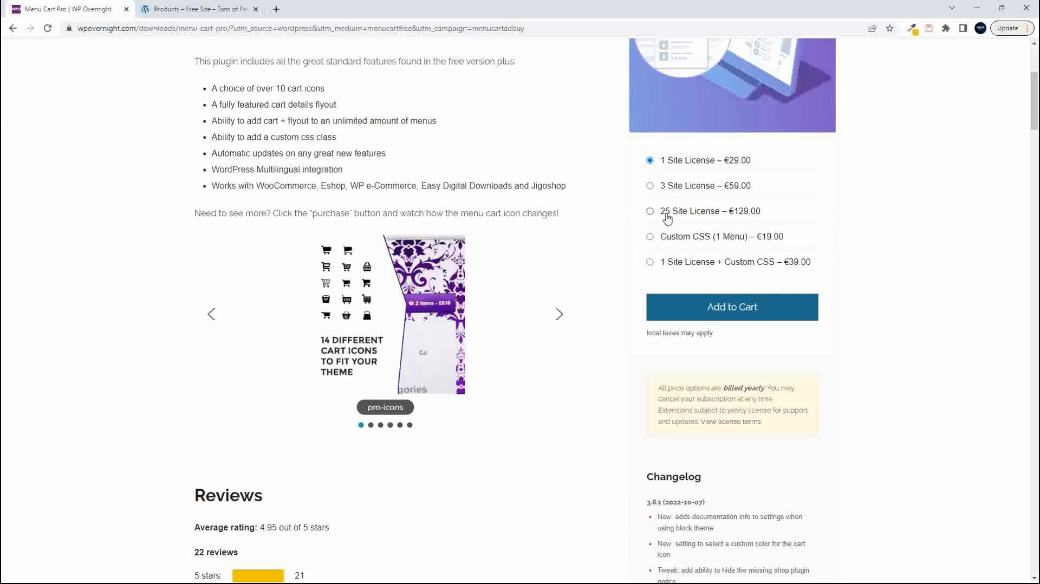
mouse_move(670, 243)
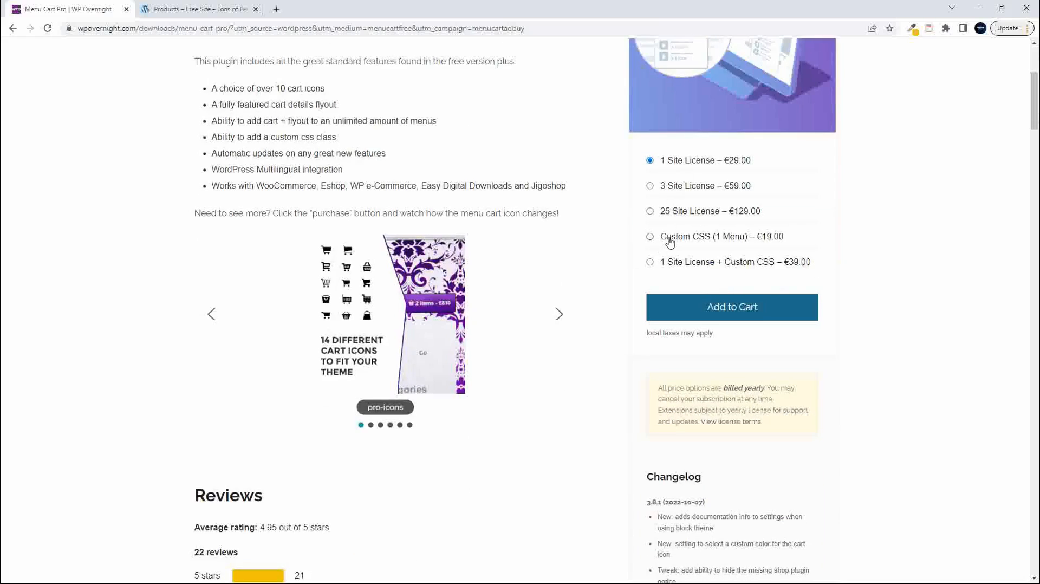
mouse_move(663, 268)
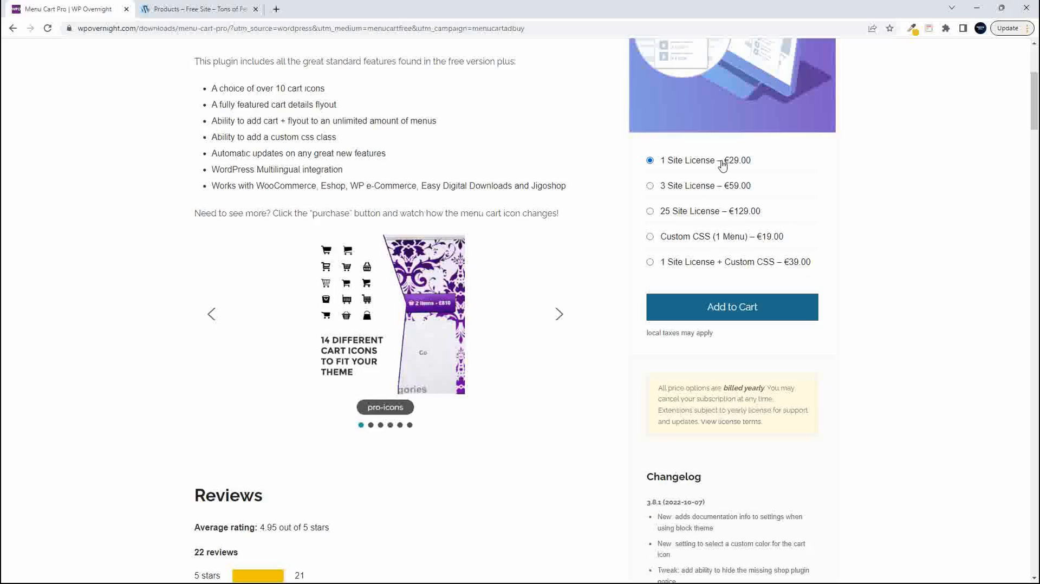
mouse_move(730, 387)
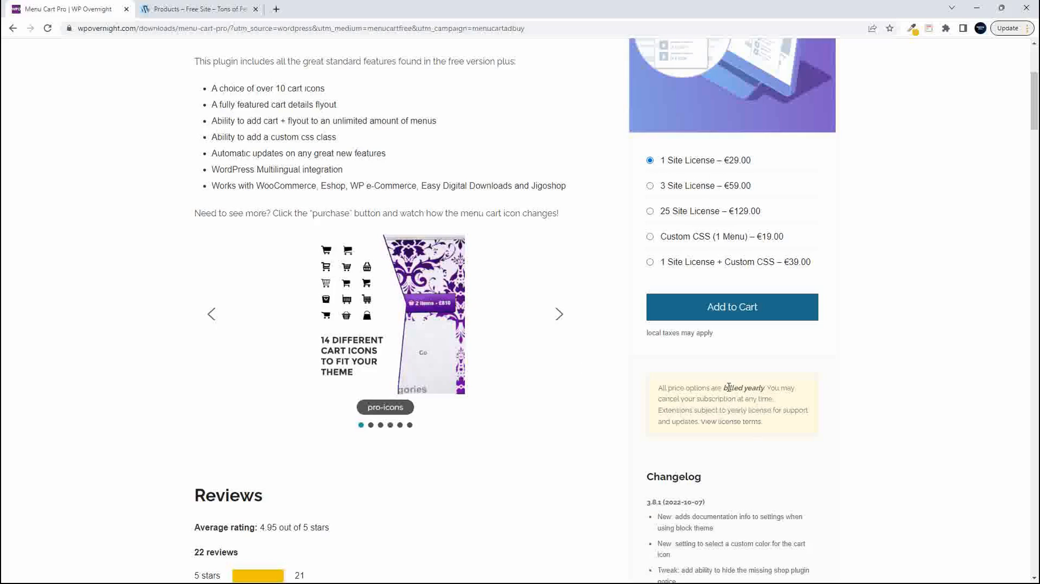
scroll(down, 3)
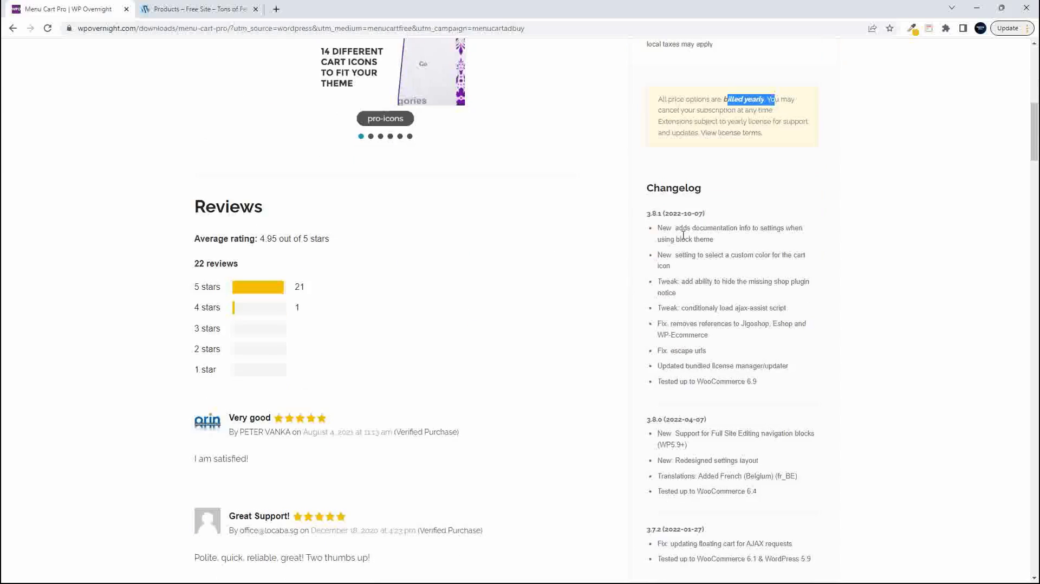
scroll(up, 3)
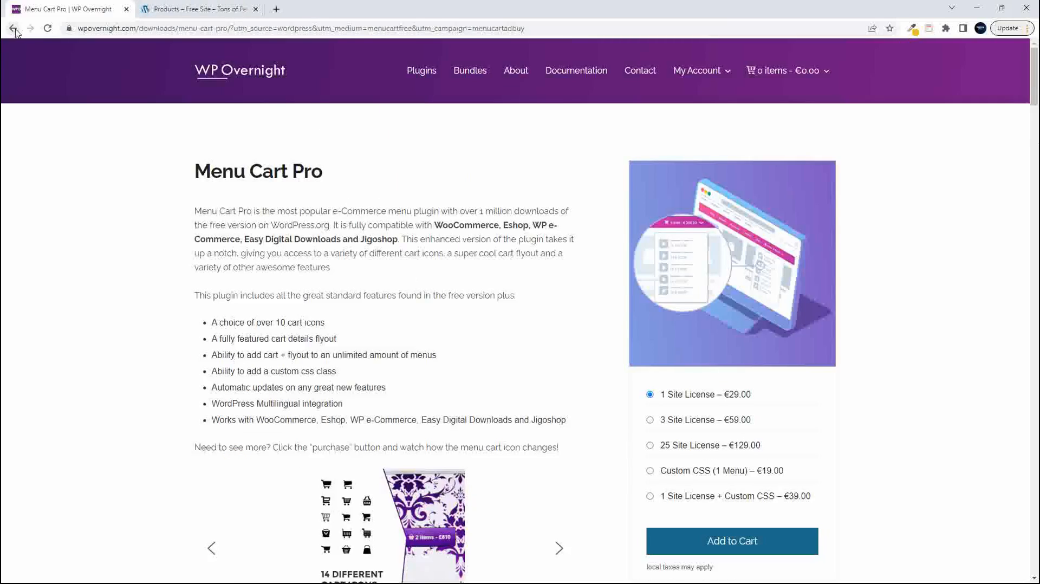
click(198, 9)
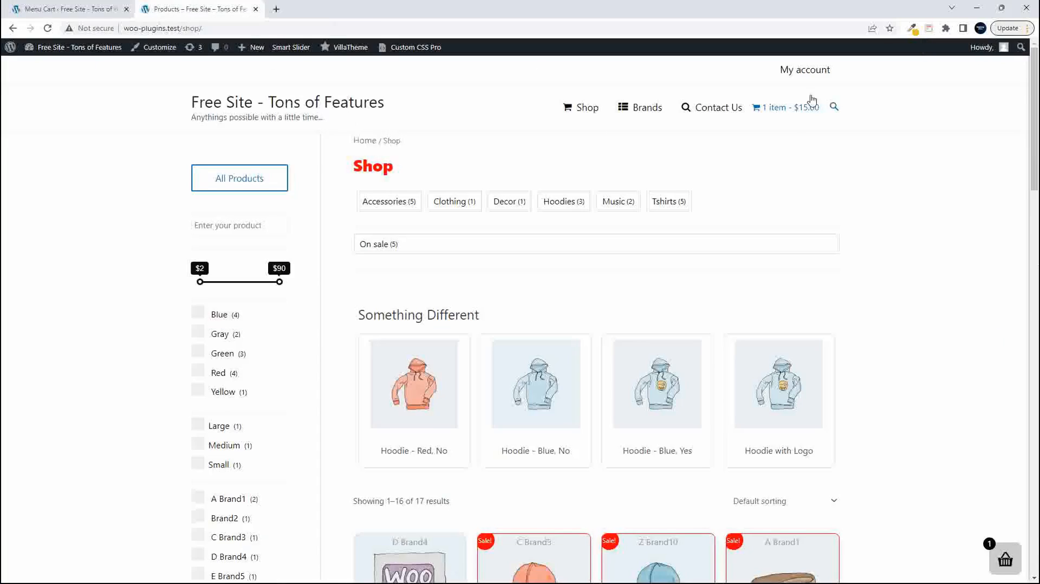